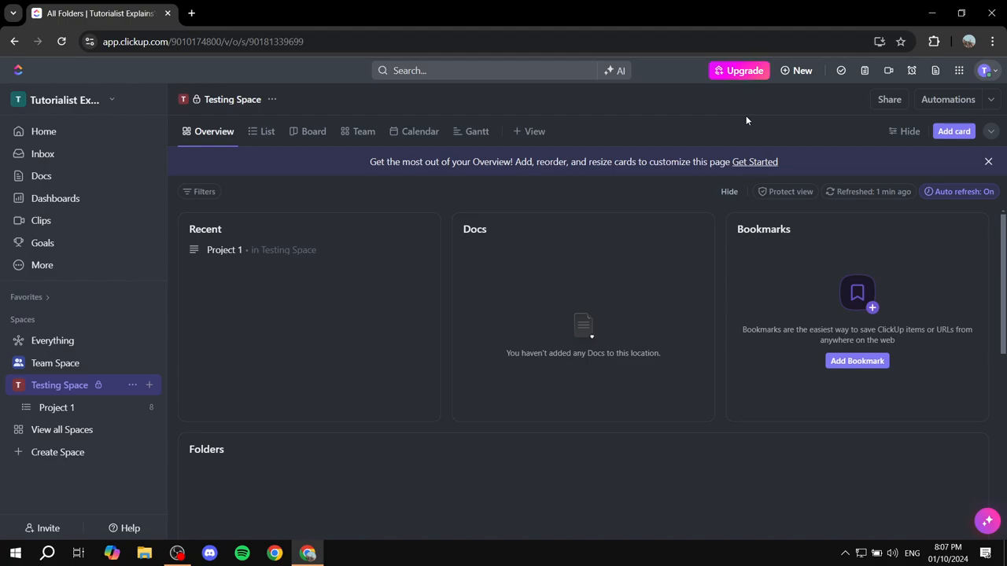
{"action": "mouse_move", "coordinate": [100, 405]}
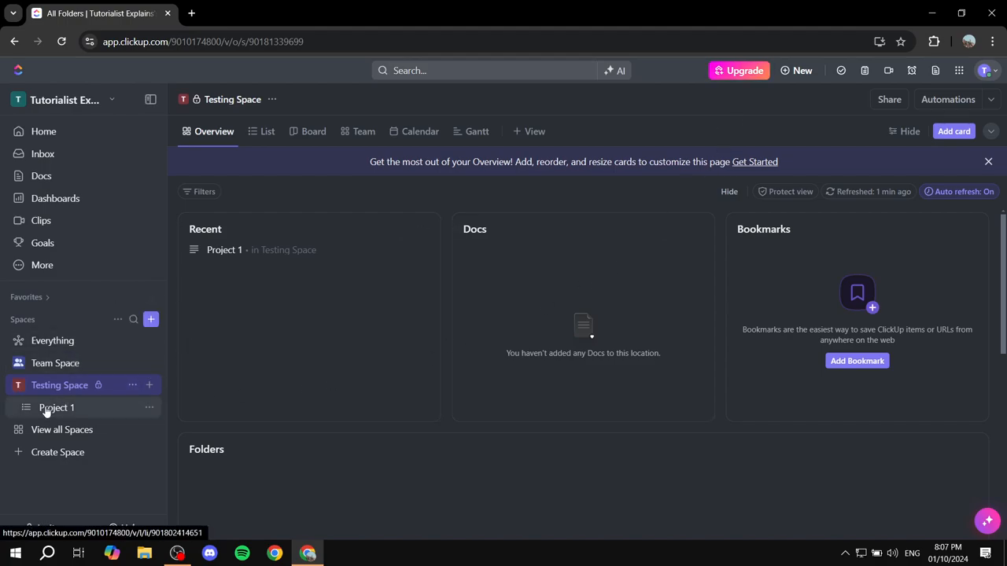
{"action": "mouse_move", "coordinate": [130, 418]}
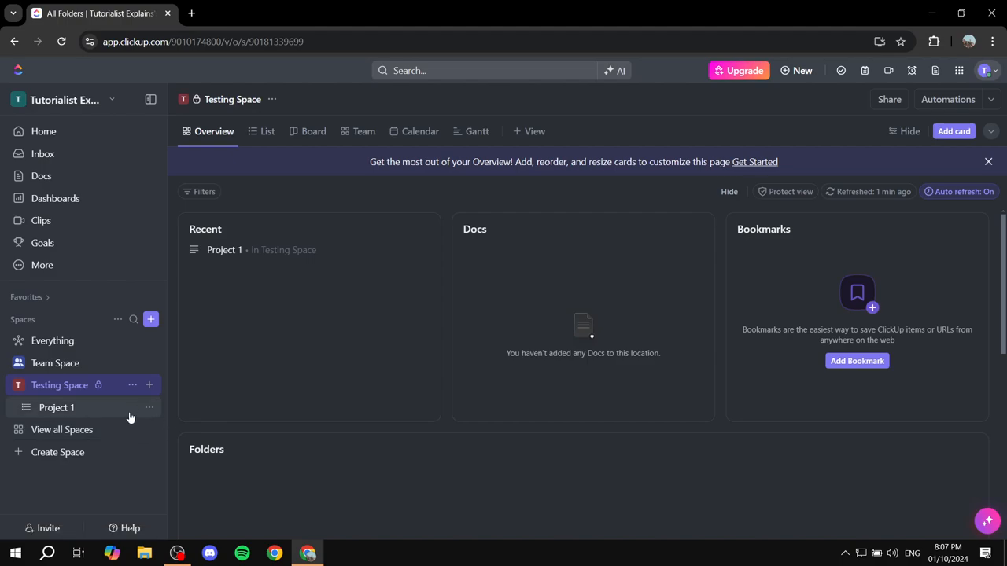
Step: Open the Project 1 list's options menu to show its template choices
{"action": "left_click", "coordinate": [149, 407]}
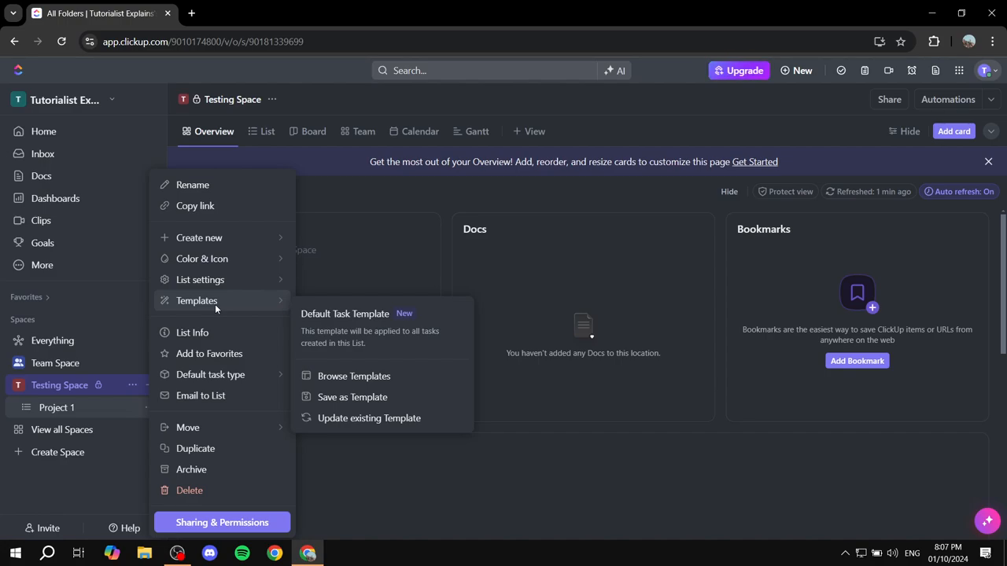
{"action": "mouse_move", "coordinate": [250, 306]}
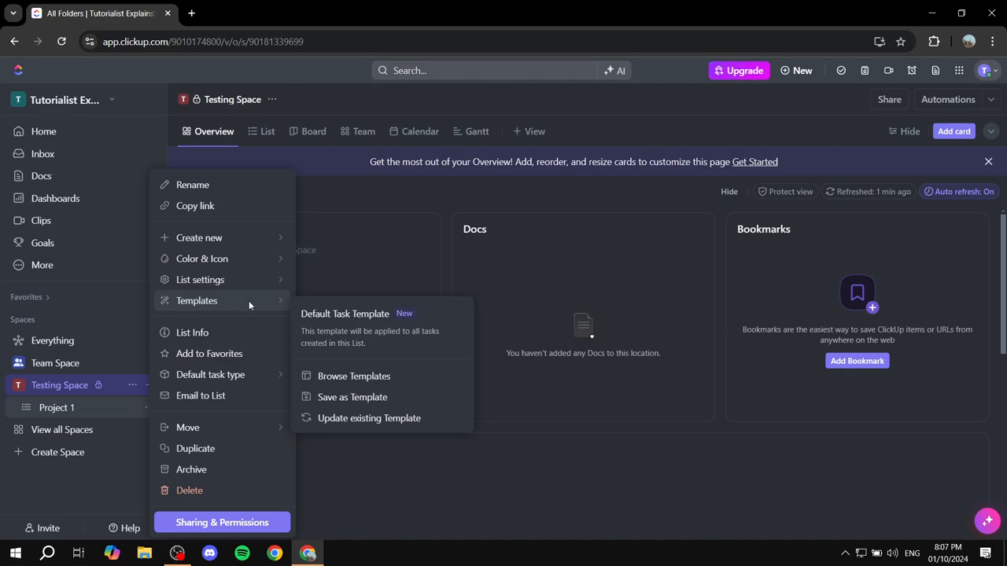
{"action": "mouse_move", "coordinate": [354, 376]}
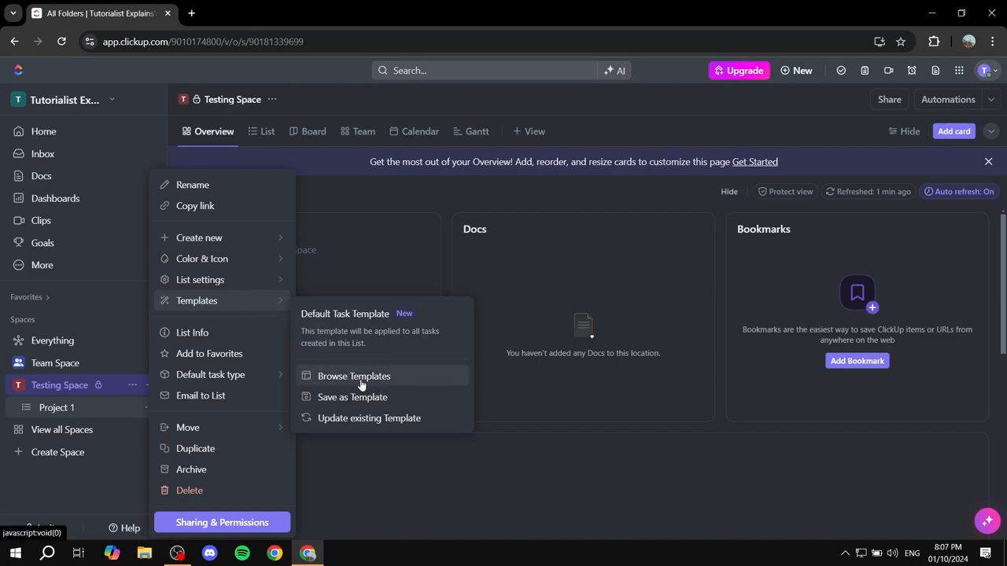
Step: Browse templates, search for 'Invoice', and scroll through the matching invoice templates
{"action": "left_click", "coordinate": [353, 376]}
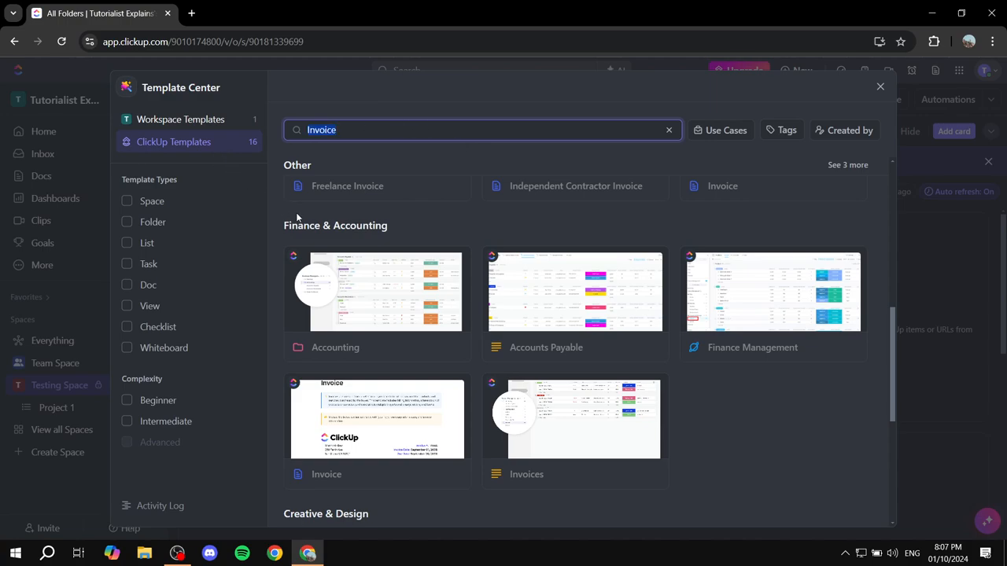
{"action": "mouse_move", "coordinate": [406, 180]}
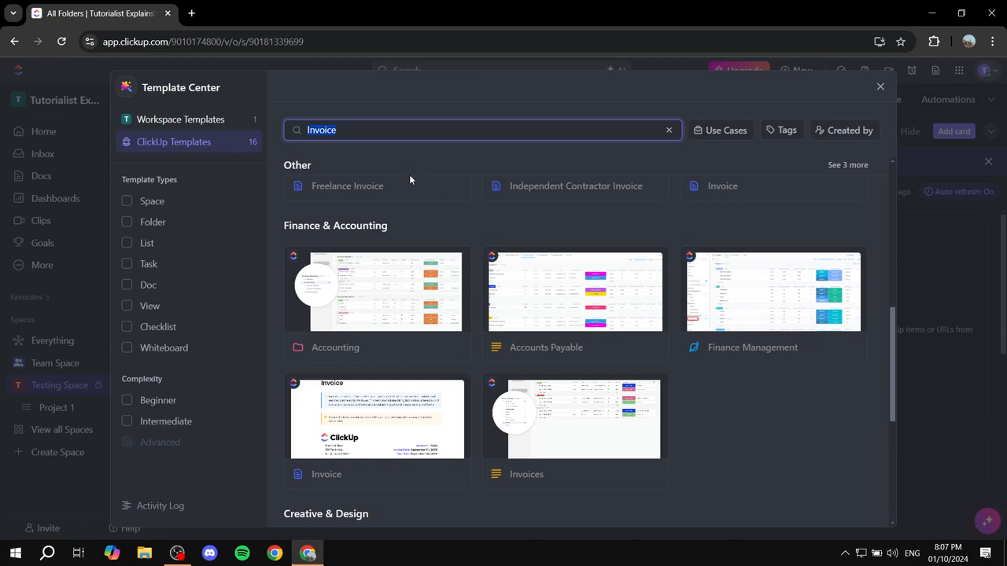
{"action": "scroll", "scroll_direction": "down", "scroll_amount": 3}
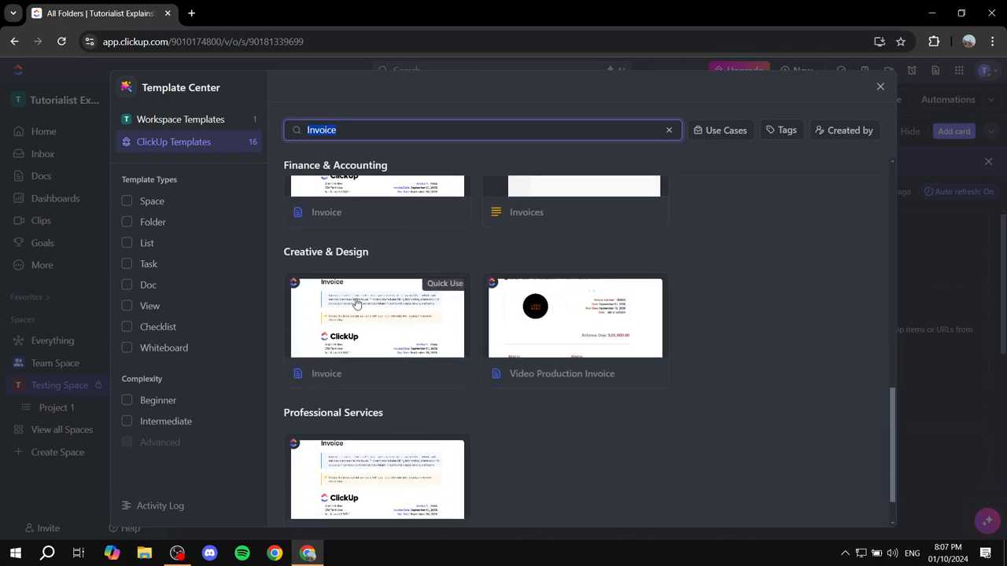
{"action": "scroll", "scroll_direction": "up", "scroll_amount": 3}
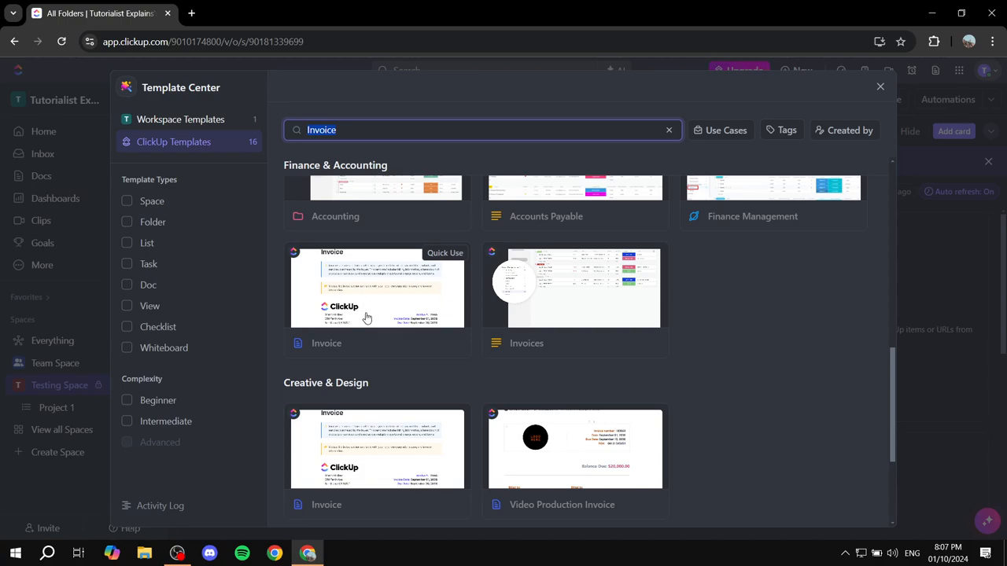
{"action": "scroll", "scroll_direction": "down", "scroll_amount": 3}
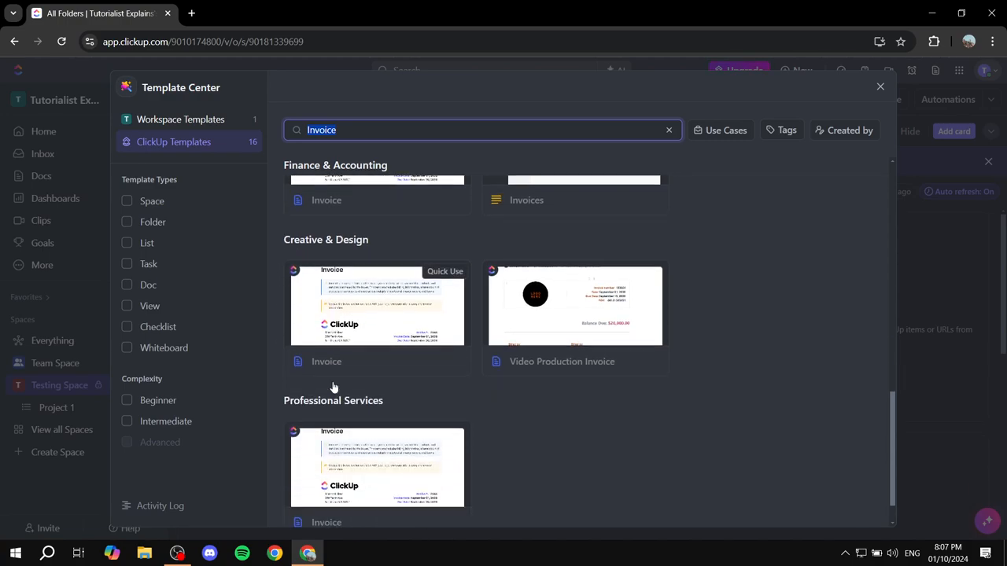
{"action": "scroll", "scroll_direction": "up", "scroll_amount": 3}
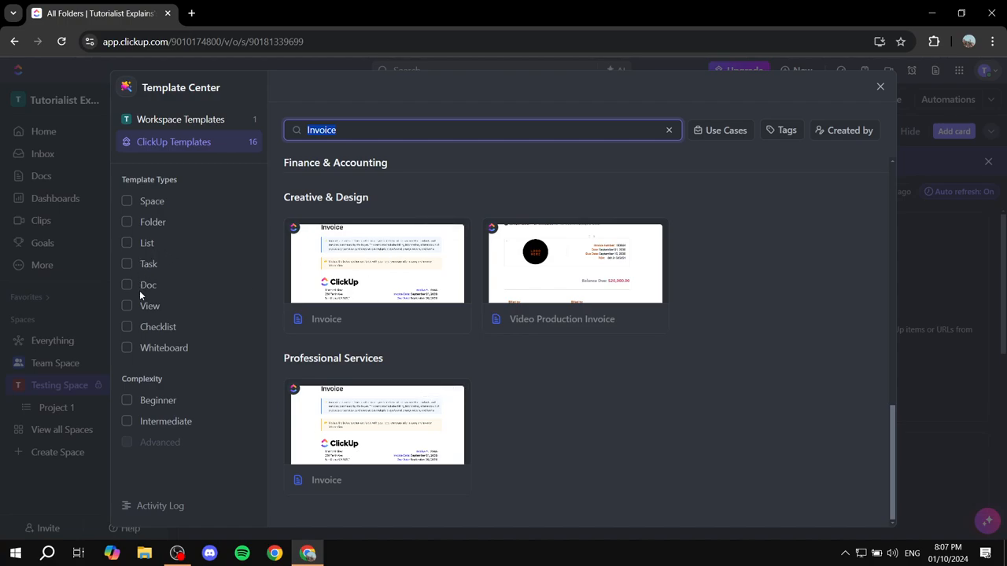
{"action": "left_click", "coordinate": [127, 285]}
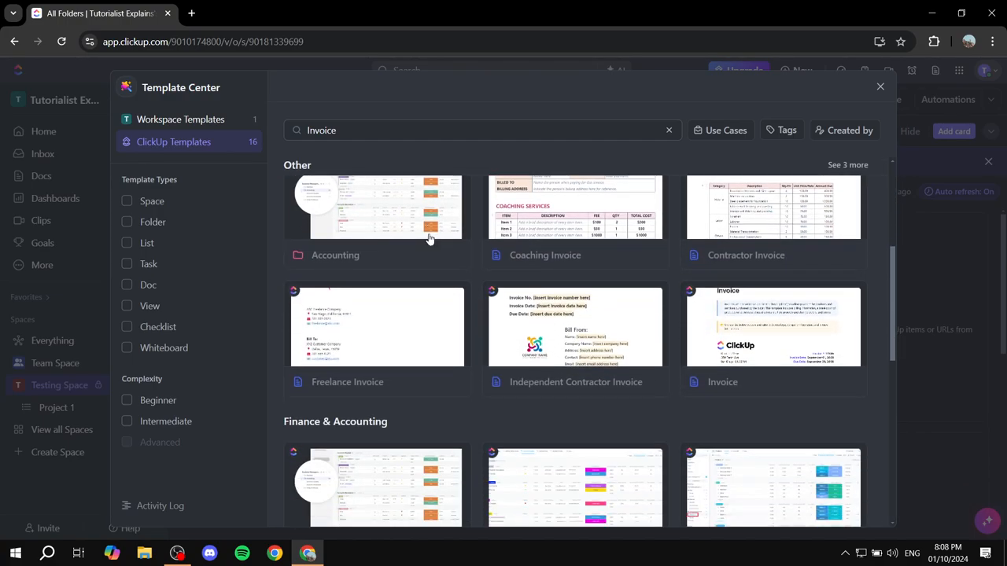
Step: Preview the Invoice doc template's pages and start using it in Testing Space > Project 1
{"action": "left_click", "coordinate": [772, 327]}
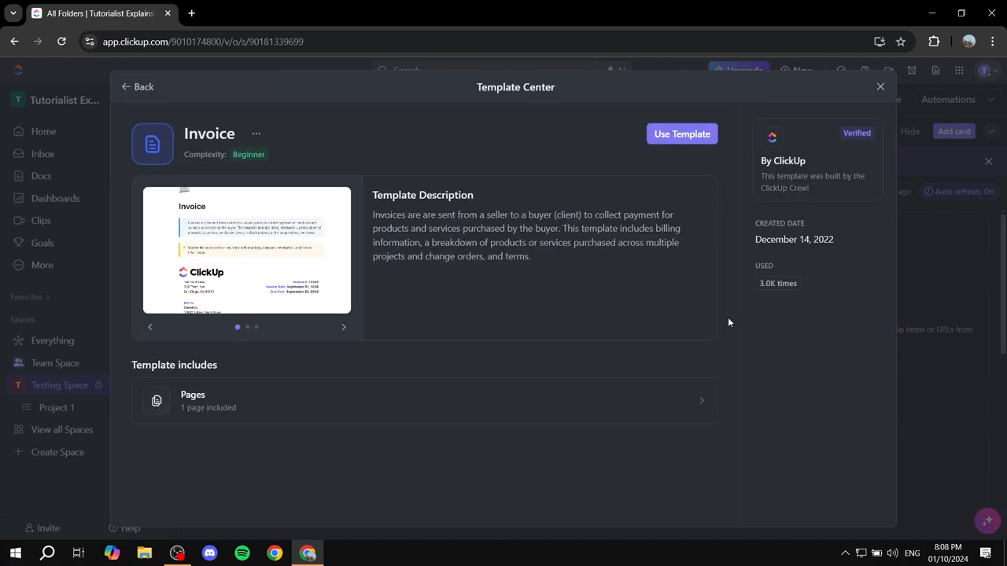
{"action": "mouse_move", "coordinate": [342, 250]}
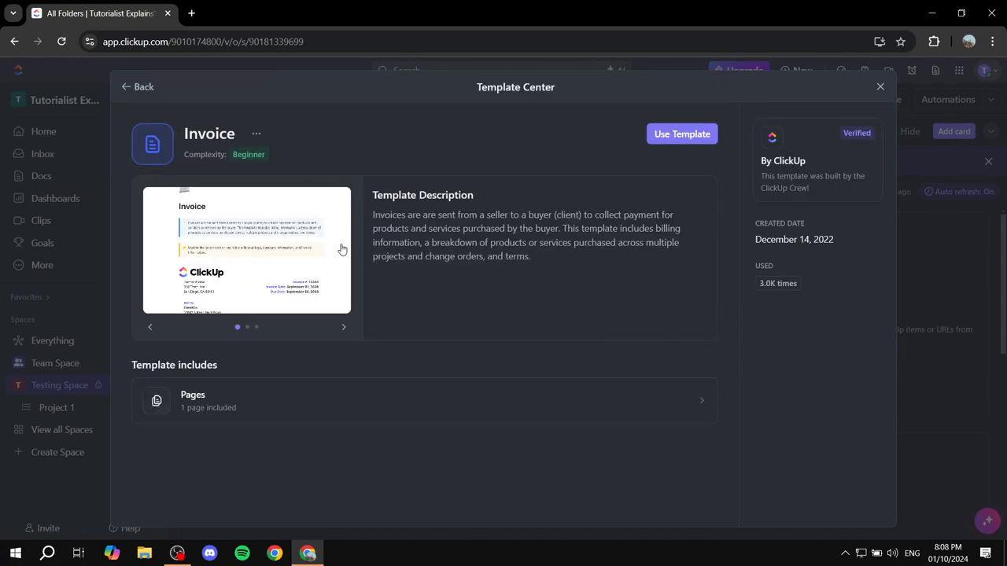
{"action": "left_click", "coordinate": [343, 327]}
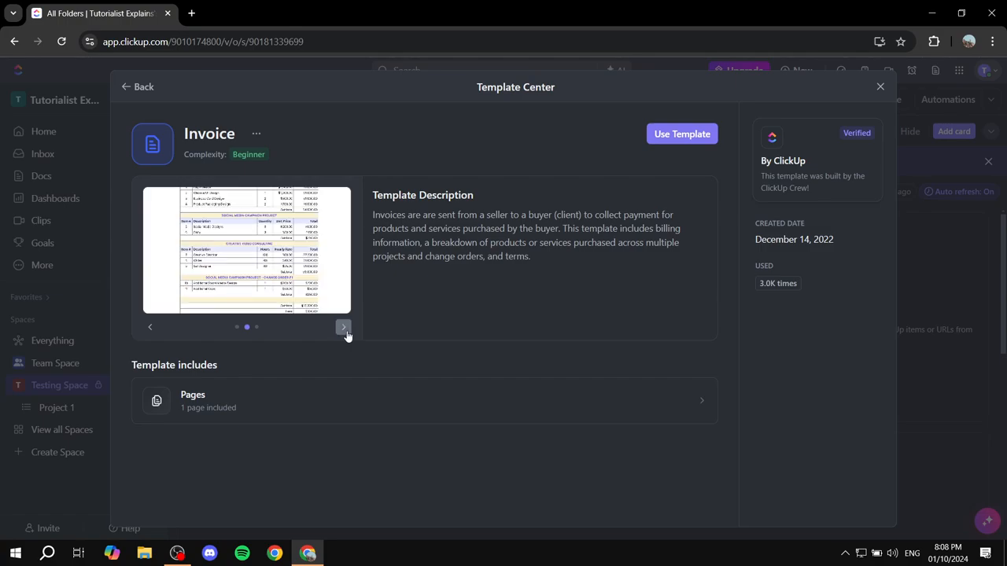
{"action": "left_click", "coordinate": [343, 326]}
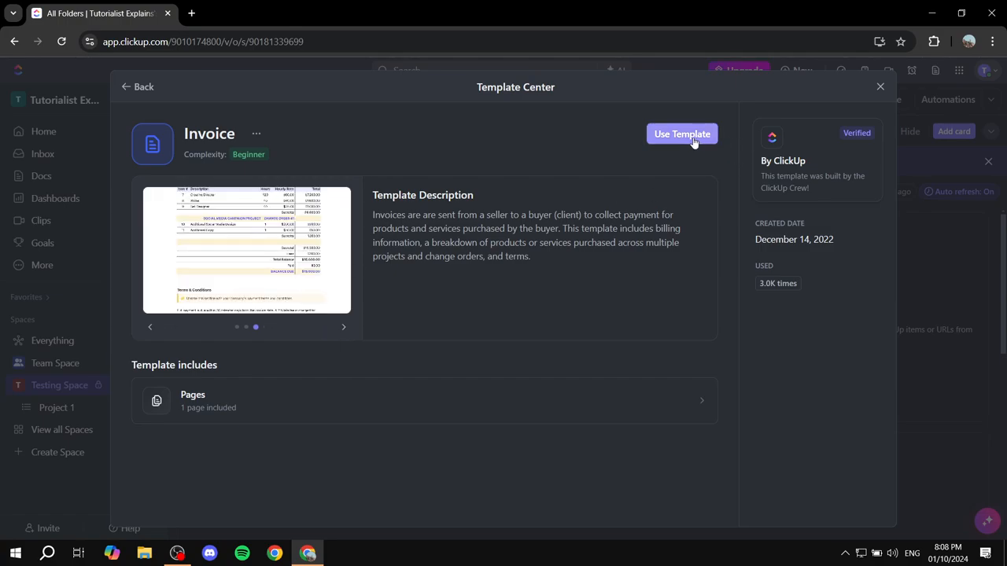
{"action": "left_click", "coordinate": [681, 133]}
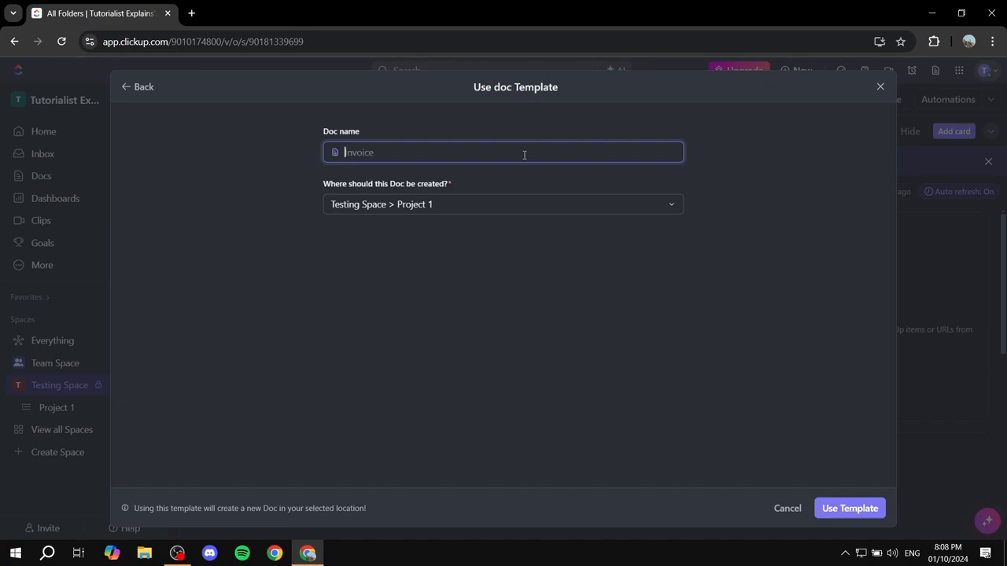
Step: Name the new Doc 'Test Invoice' and create it from the Invoice template
{"action": "type", "text": "Test Invo"}
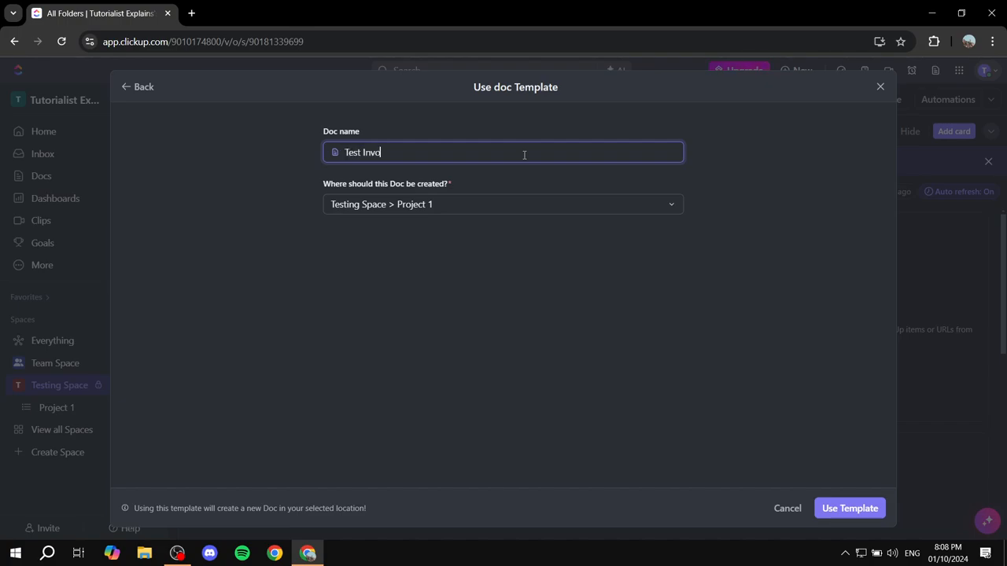
{"action": "type", "text": "ice"}
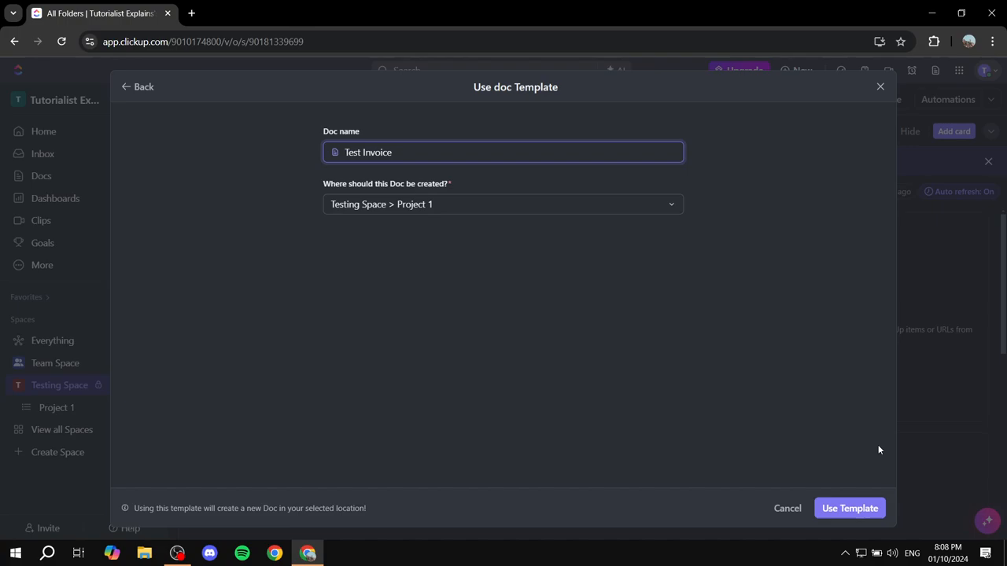
{"action": "mouse_move", "coordinate": [850, 508]}
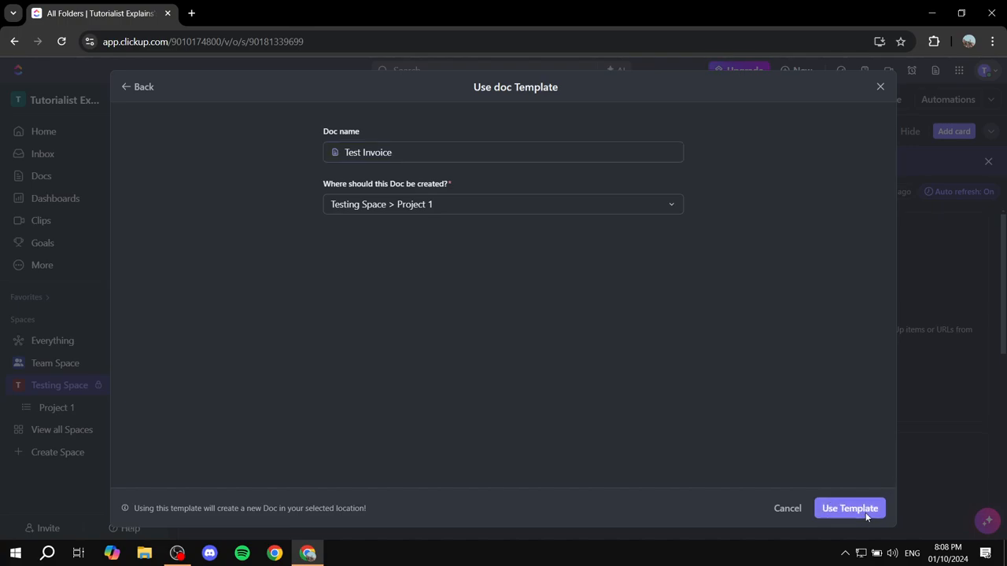
{"action": "left_click", "coordinate": [850, 508]}
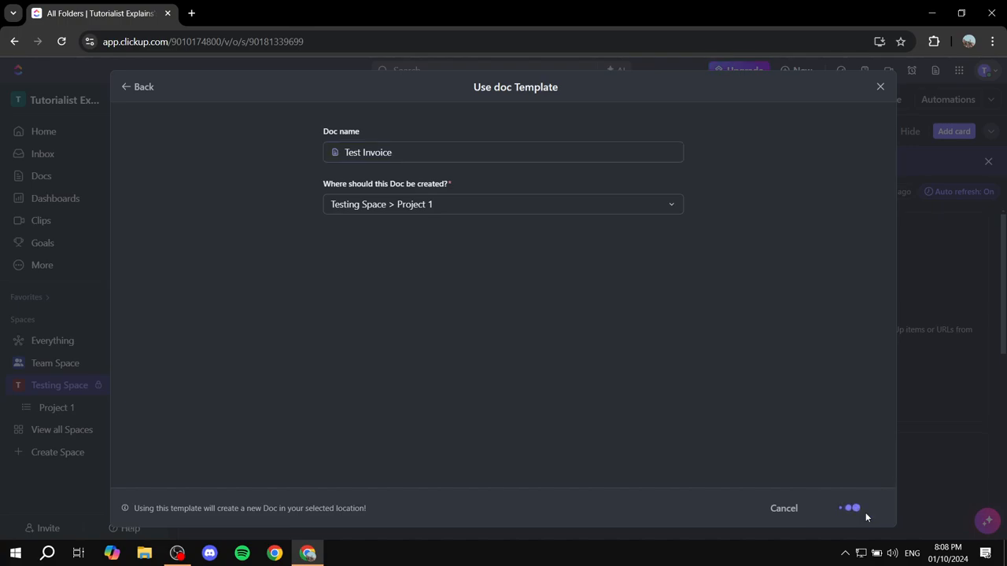
{"action": "left_click", "coordinate": [849, 508]}
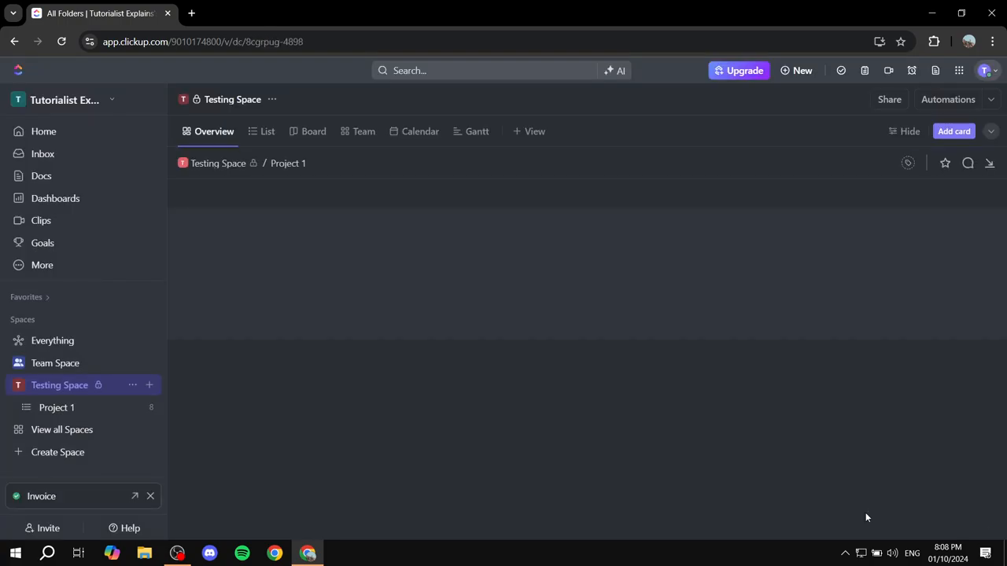
Step: Open Test Invoice, delete both instruction callouts, and select the ClickUp logo image
{"action": "left_click", "coordinate": [41, 496]}
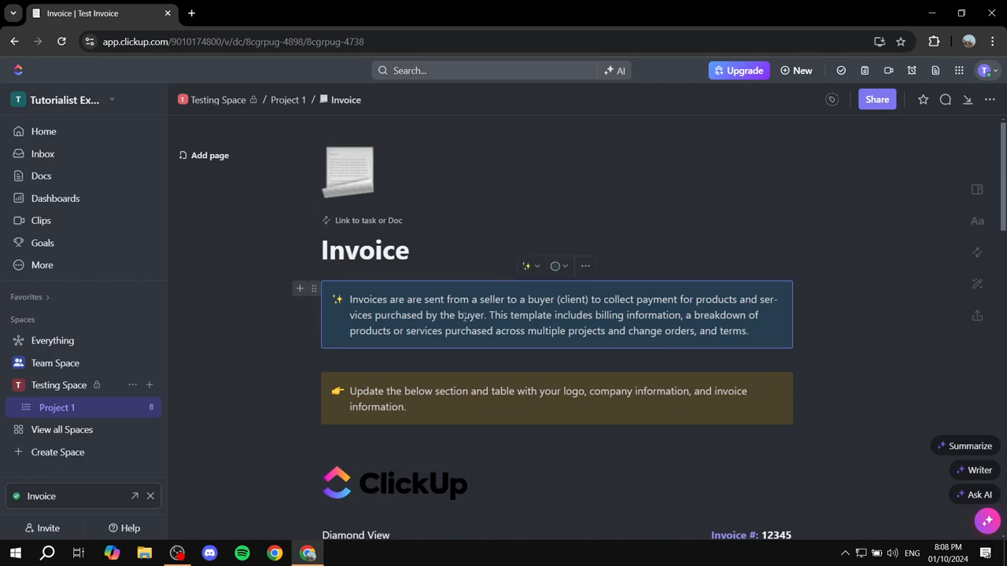
{"action": "mouse_move", "coordinate": [286, 297]}
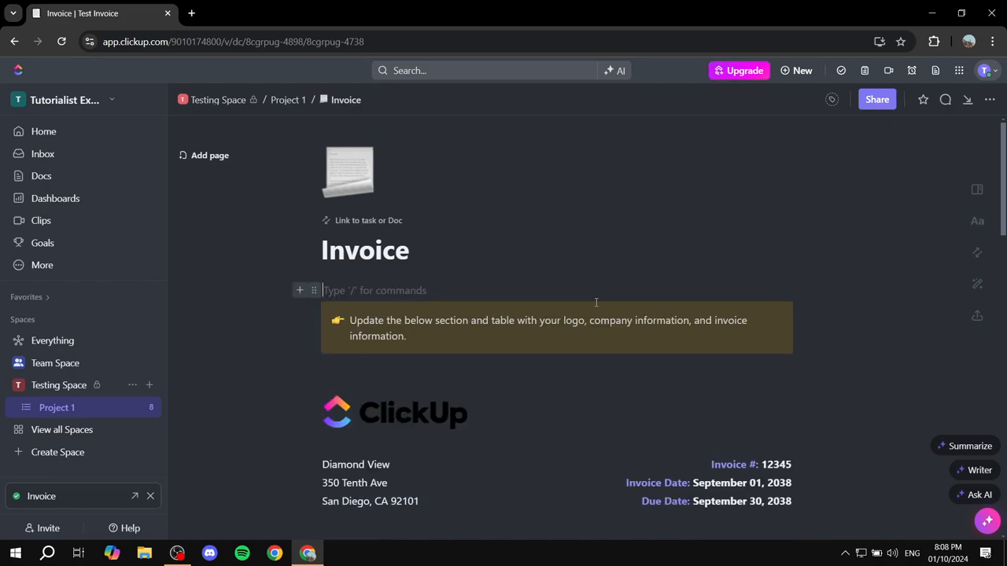
{"action": "mouse_move", "coordinate": [585, 287]}
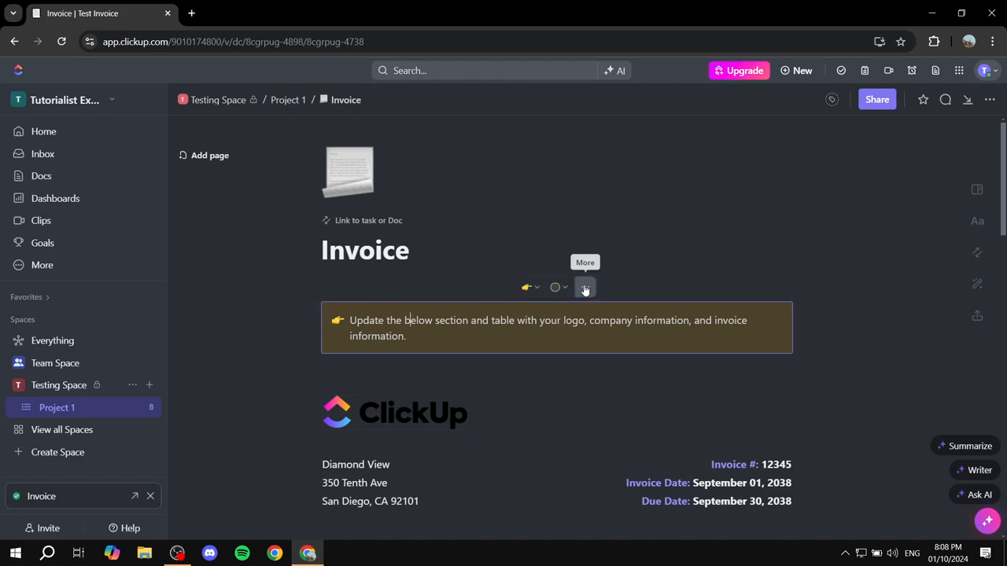
{"action": "left_click", "coordinate": [584, 286]}
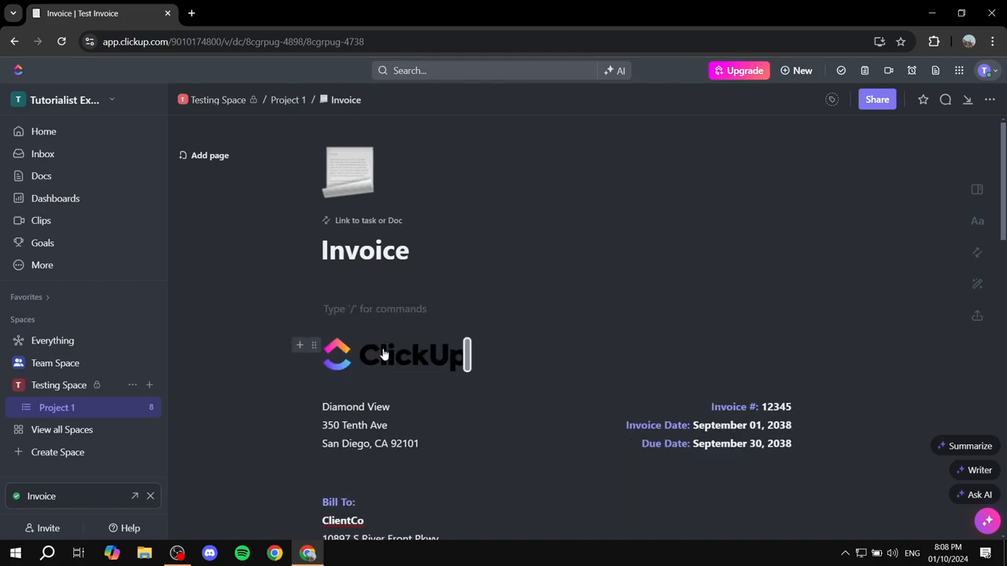
{"action": "left_click", "coordinate": [393, 354]}
{"action": "type", "text": "/"}
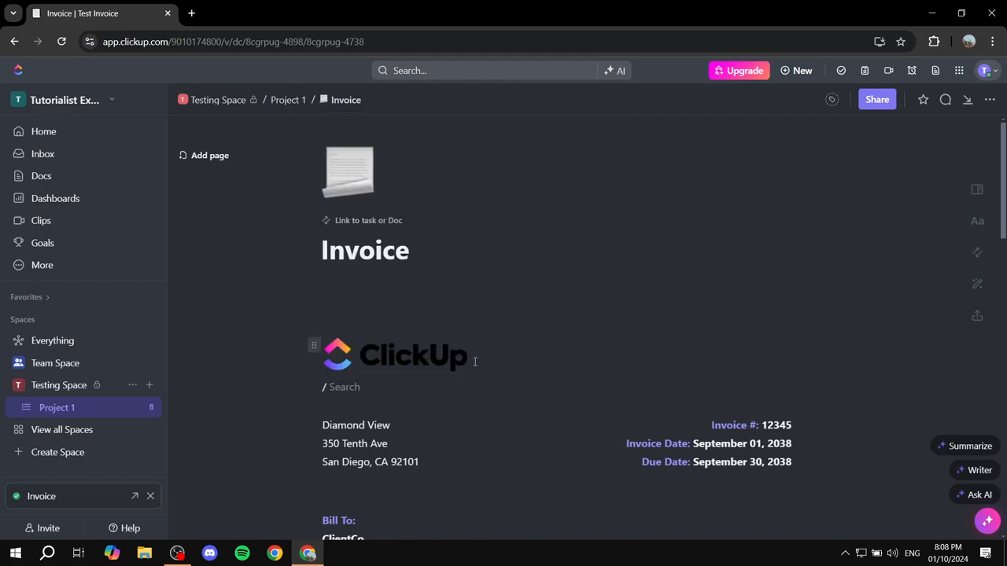
{"action": "left_click", "coordinate": [469, 322]}
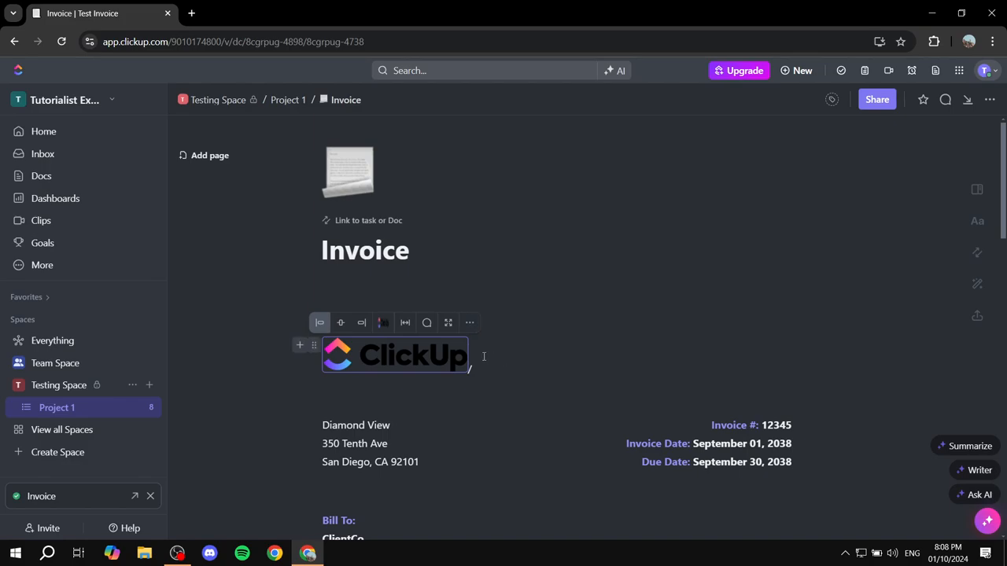
{"action": "left_click", "coordinate": [393, 355]}
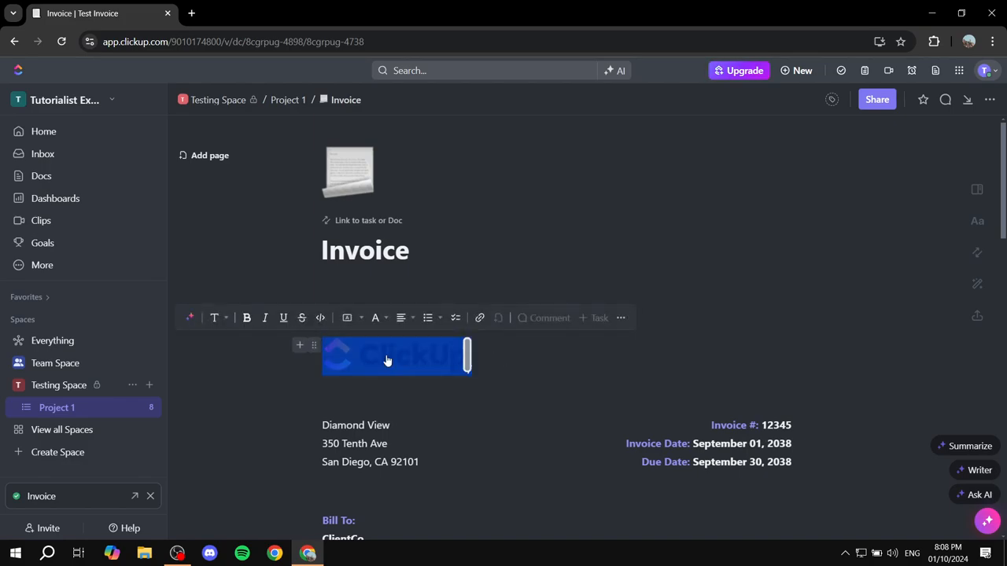
Step: Replace the ClickUp logo with an uploaded TUTORIAL image attachment
{"action": "key", "text": "delete"}
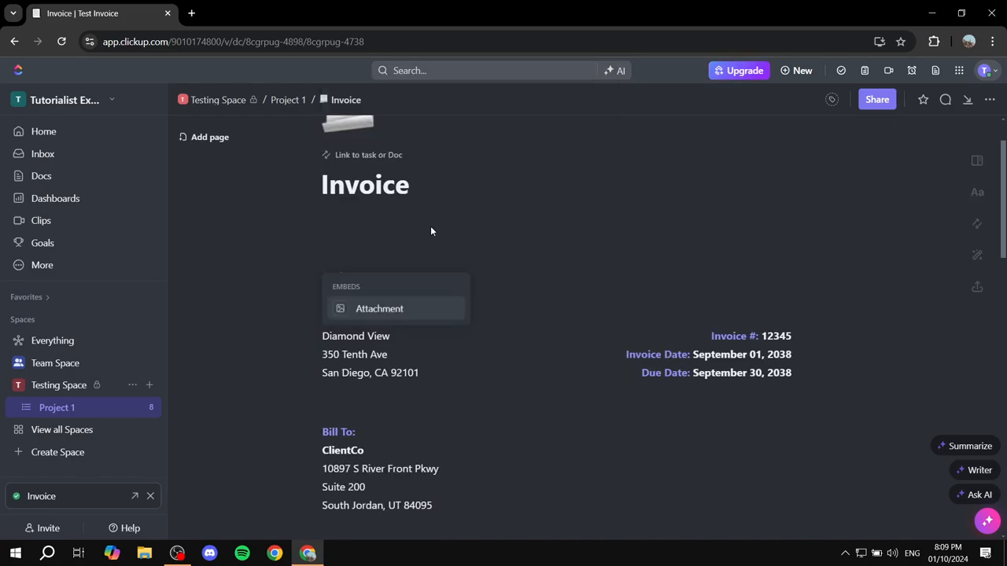
{"action": "left_click", "coordinate": [379, 308]}
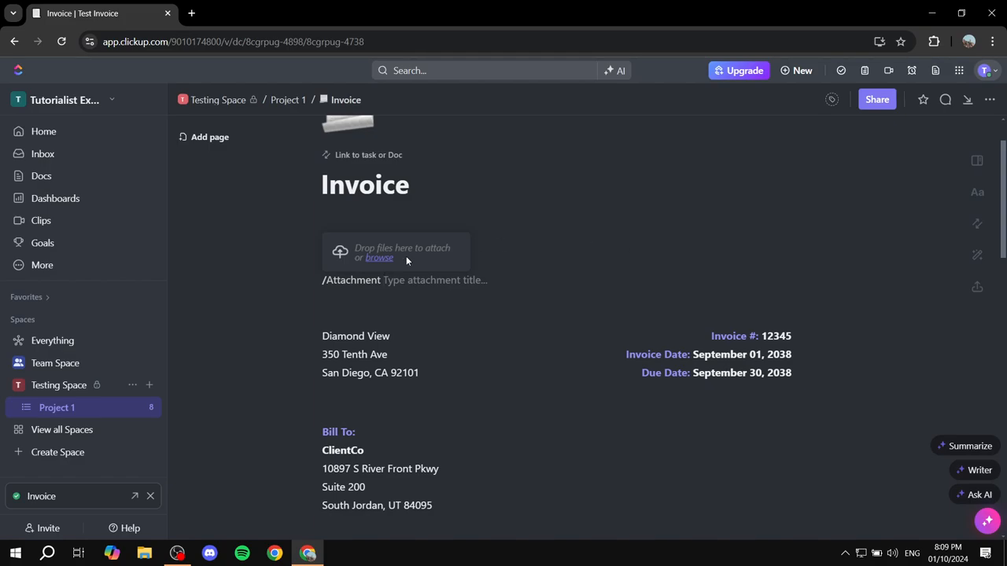
{"action": "left_click", "coordinate": [378, 258]}
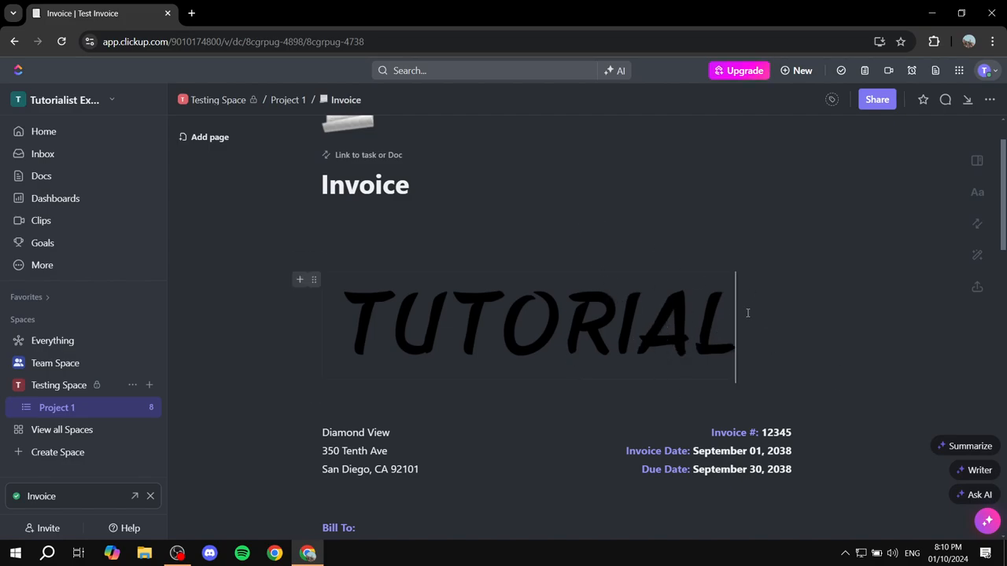
{"action": "scroll", "scroll_direction": "down", "scroll_amount": 3}
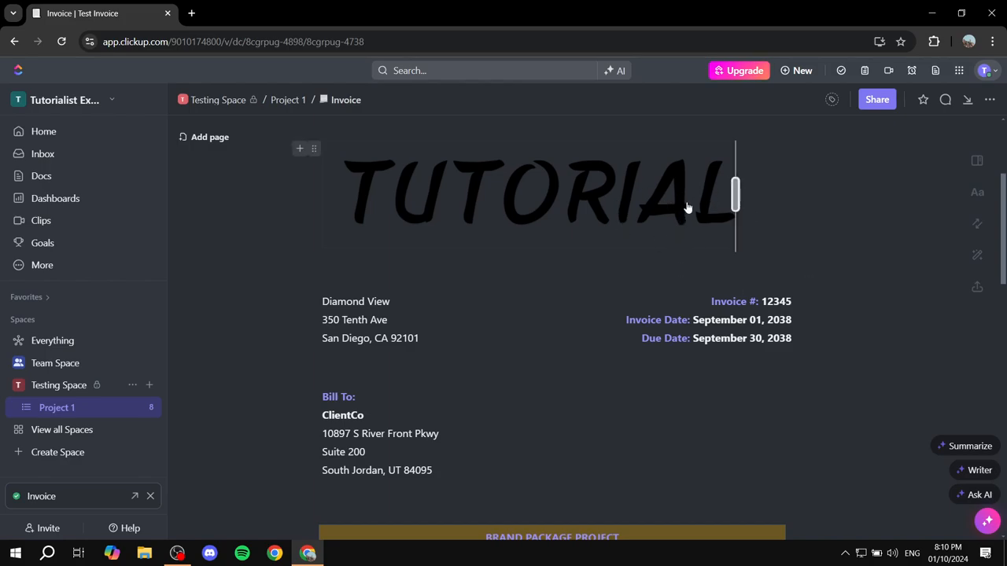
{"action": "scroll", "scroll_direction": "down", "scroll_amount": 3}
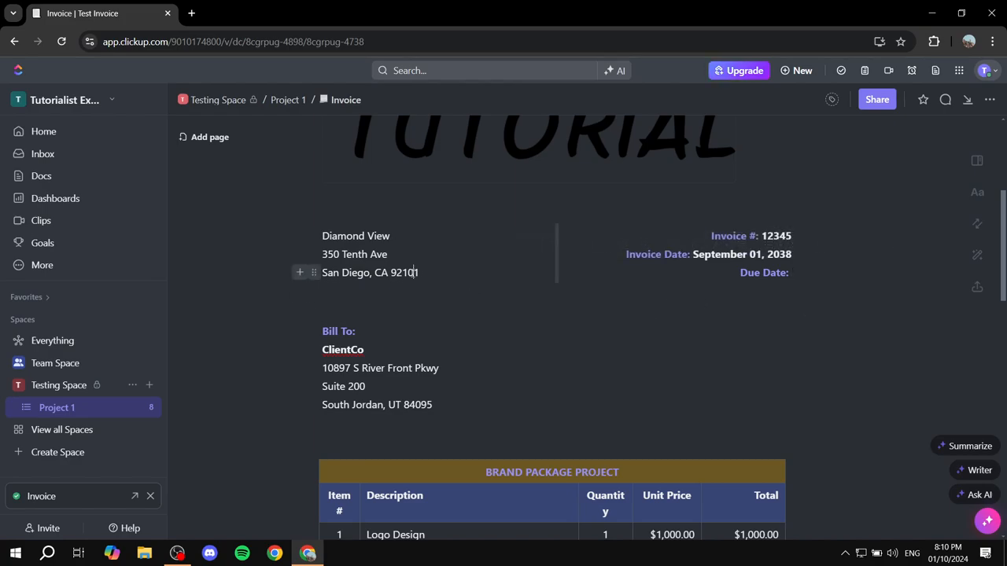
Step: Clear the Due Date, select the address lines, and widen the line-item table
{"action": "left_click_drag", "start_coordinate": [322, 236], "coordinate": [420, 273]}
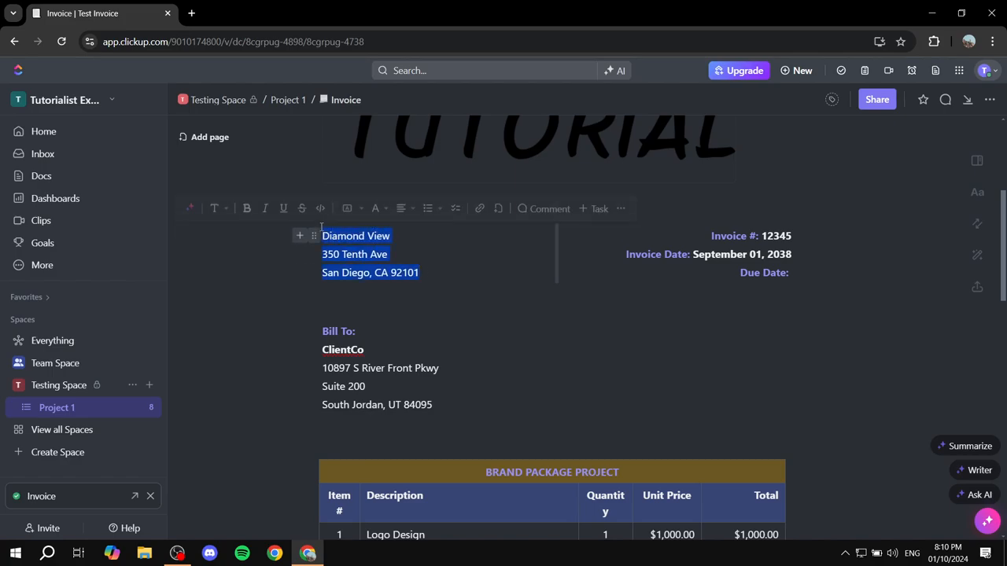
{"action": "scroll", "scroll_direction": "down", "scroll_amount": 3}
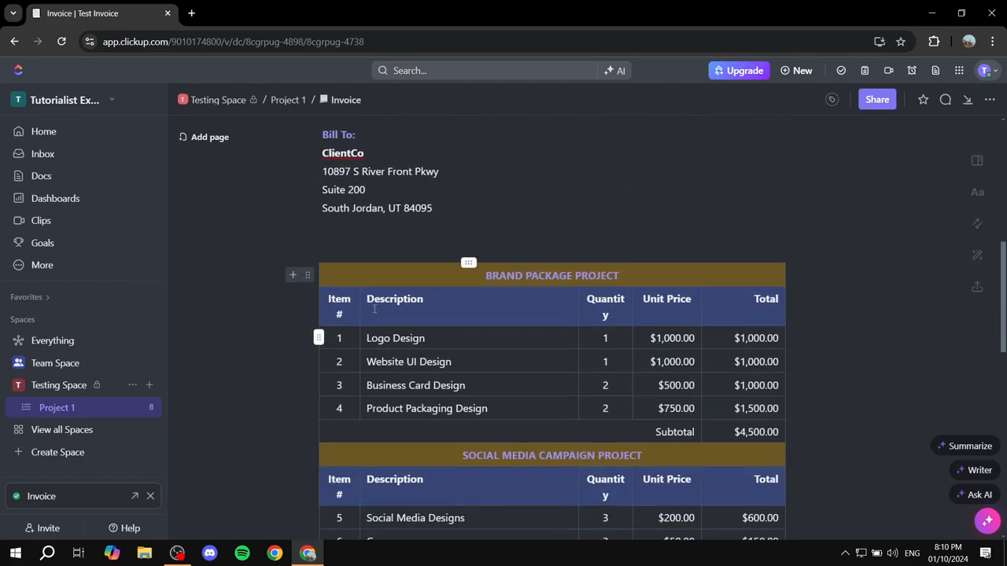
{"action": "scroll", "scroll_direction": "up", "scroll_amount": 3}
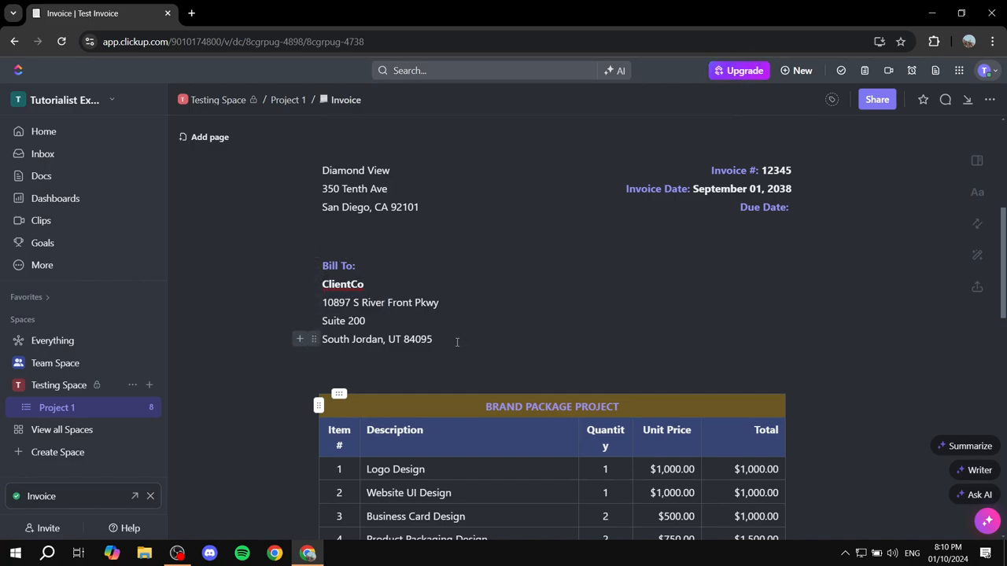
{"action": "scroll", "scroll_direction": "down", "scroll_amount": 3}
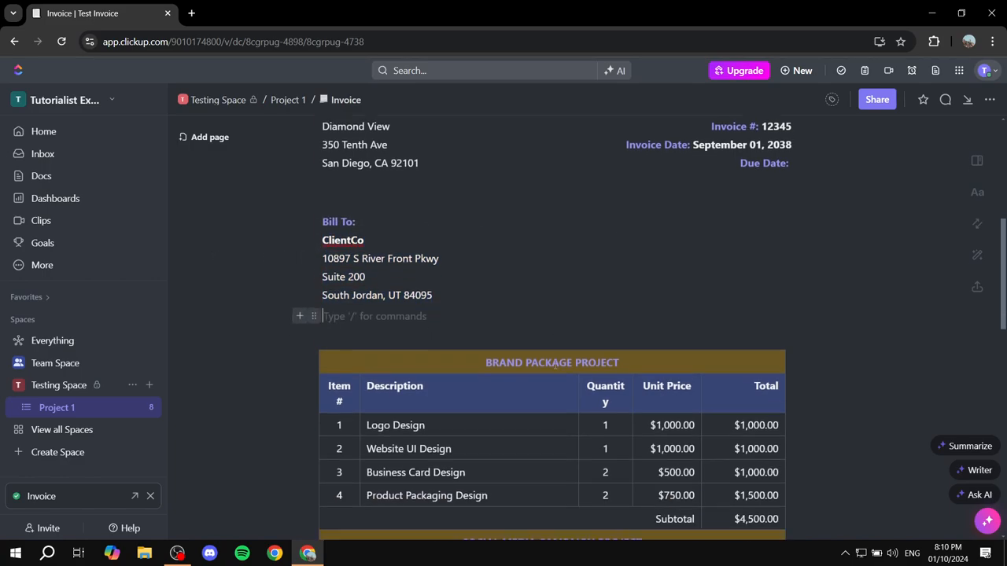
{"action": "scroll", "scroll_direction": "down", "scroll_amount": 3}
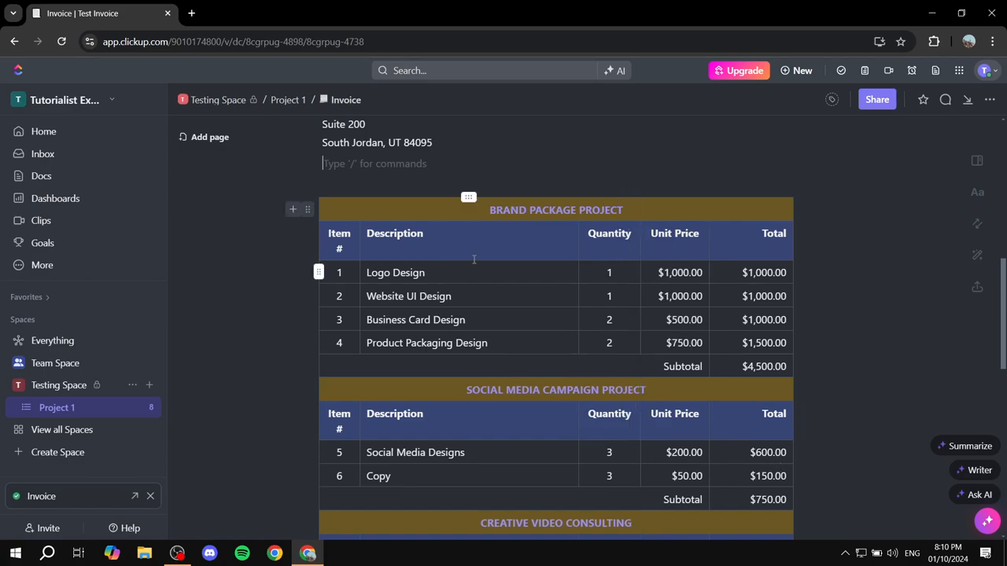
Step: Change the first Brand Package line item description from Logo Design to 'Test'
{"action": "left_click", "coordinate": [394, 272]}
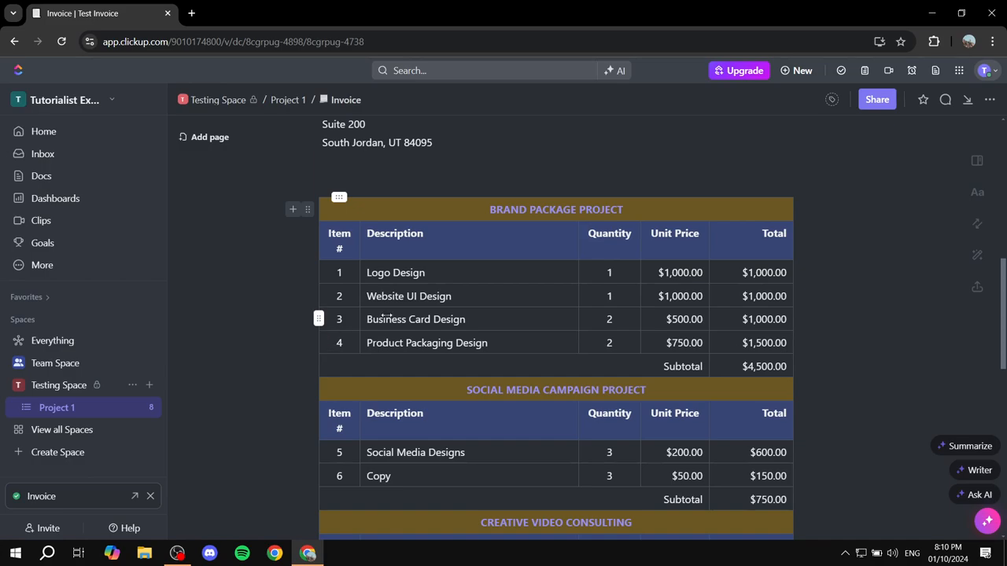
{"action": "left_click", "coordinate": [396, 272]}
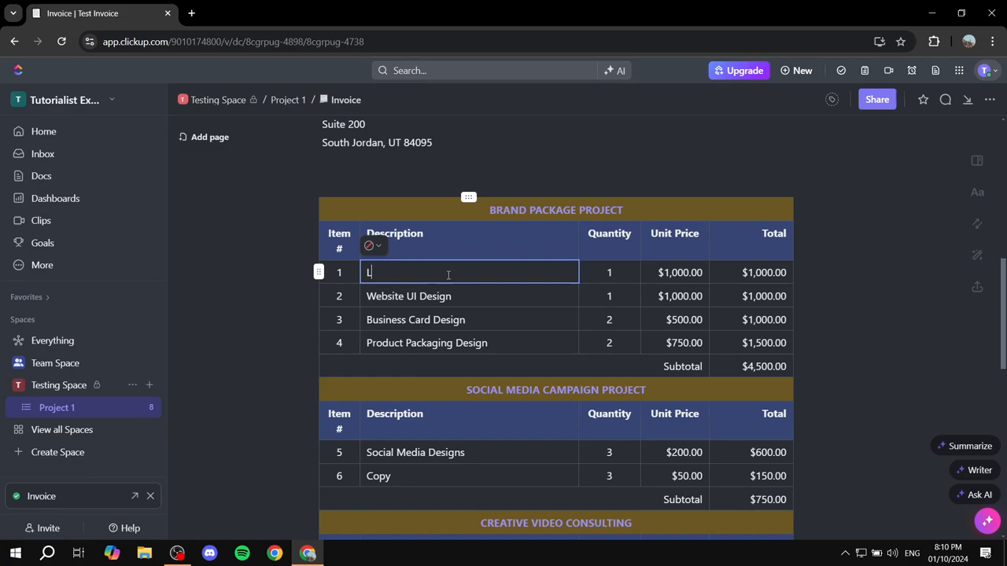
{"action": "type", "text": "Test"}
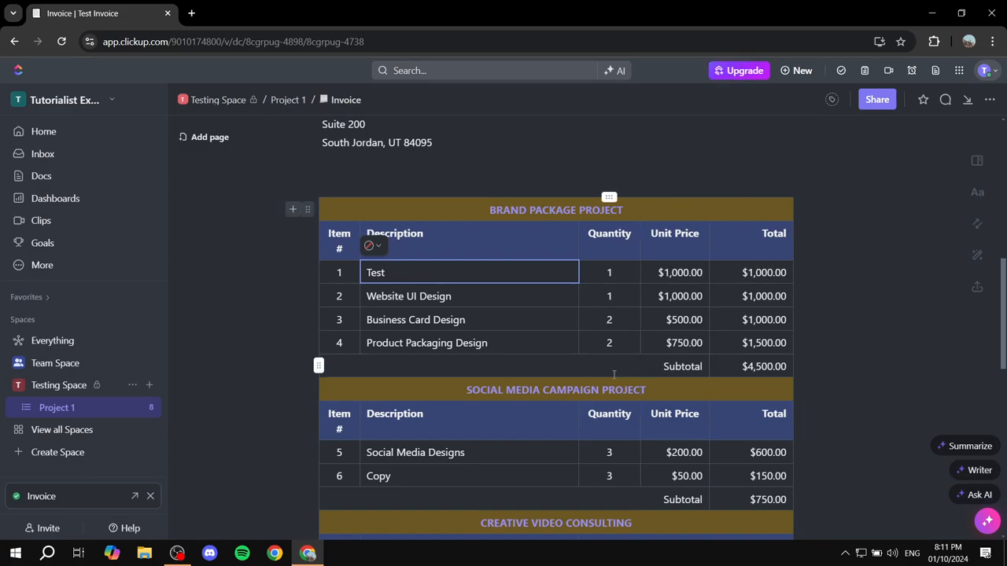
Step: Delete the CREATIVE VIDEO CONSULTING heading row above the hourly-rate items
{"action": "scroll", "scroll_direction": "down", "scroll_amount": 3}
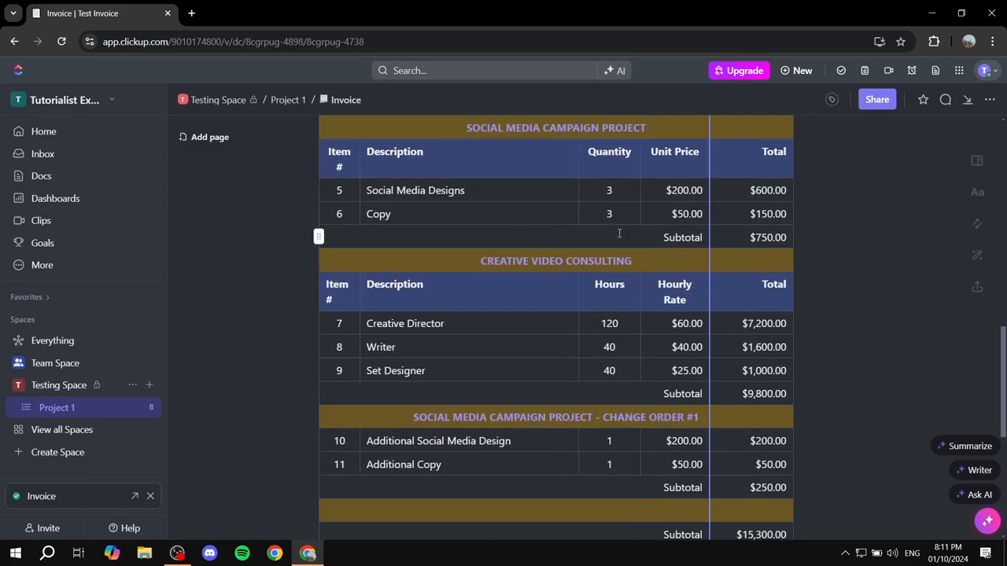
{"action": "scroll", "scroll_direction": "up", "scroll_amount": 3}
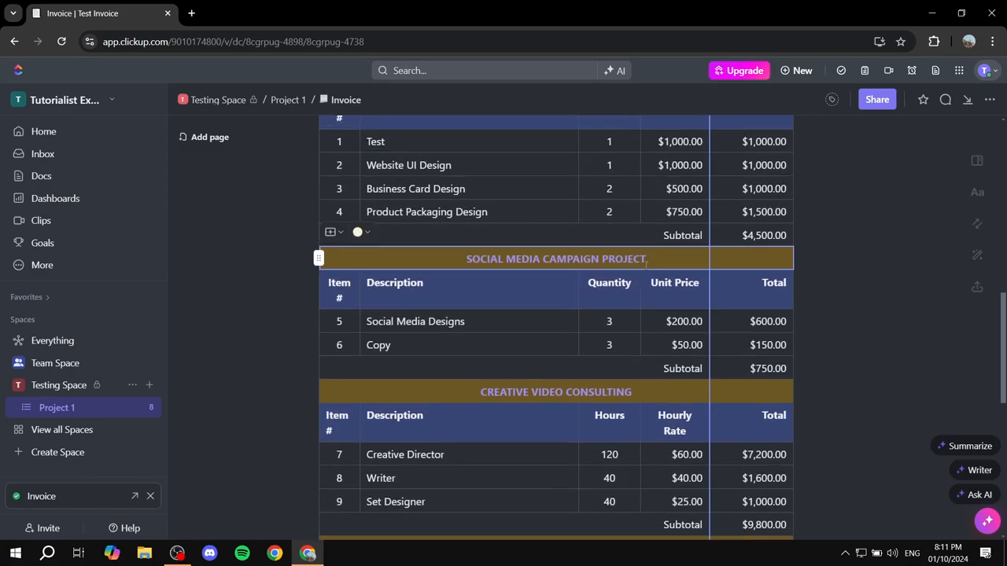
{"action": "scroll", "scroll_direction": "down", "scroll_amount": 3}
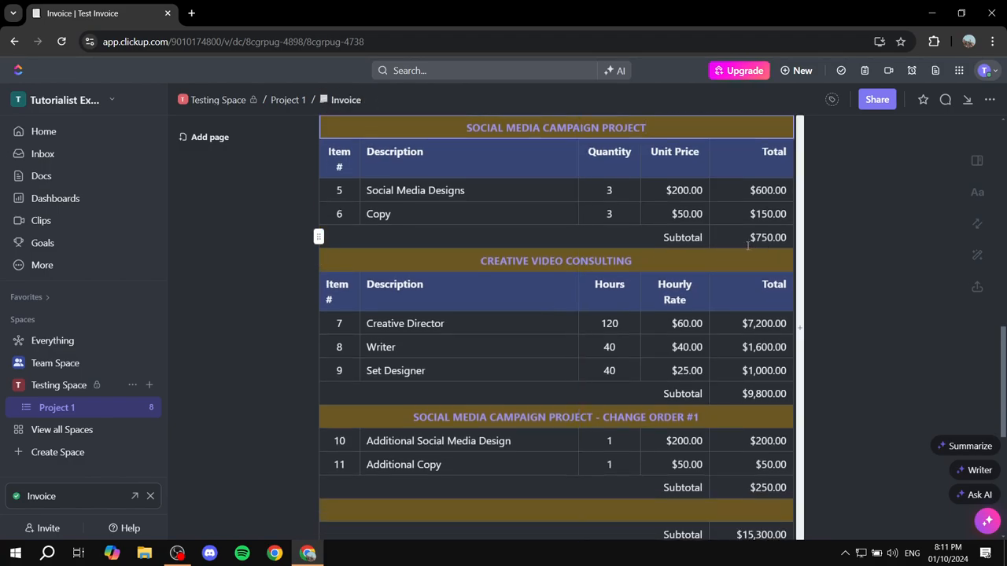
{"action": "scroll", "scroll_direction": "up", "scroll_amount": 3}
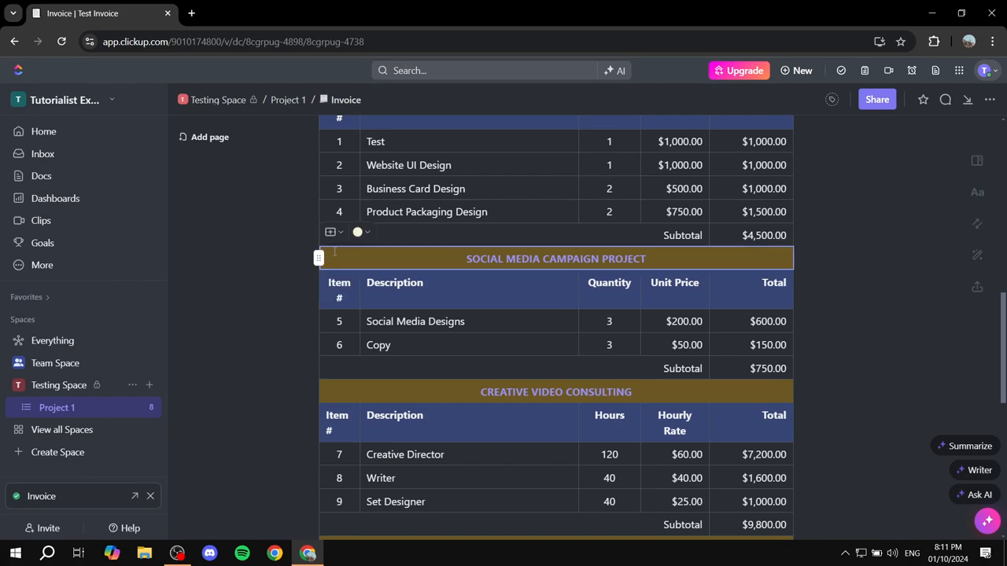
{"action": "scroll", "scroll_direction": "down", "scroll_amount": 3}
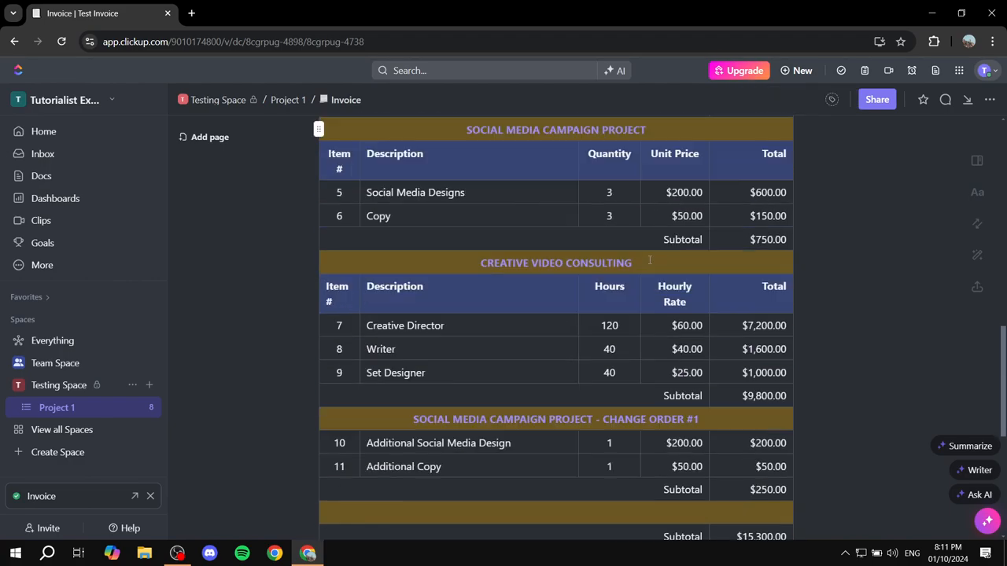
{"action": "scroll", "scroll_direction": "down", "scroll_amount": 3}
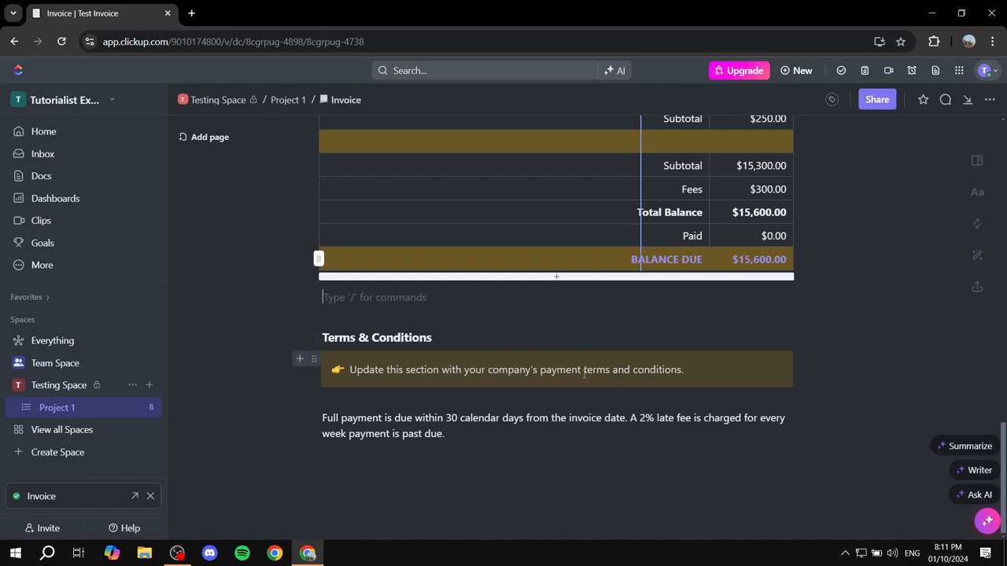
{"action": "mouse_move", "coordinate": [411, 455]}
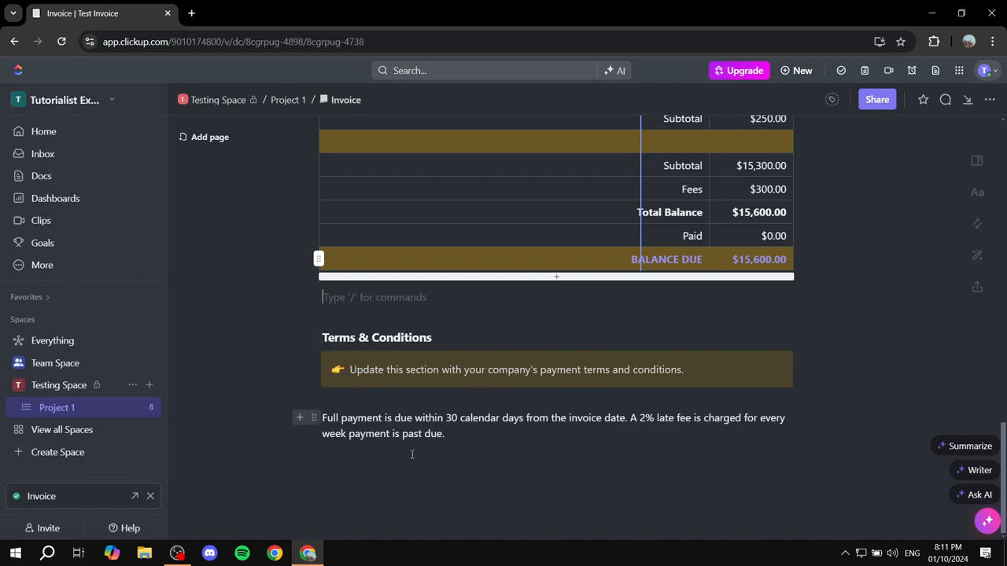
{"action": "mouse_move", "coordinate": [316, 337]}
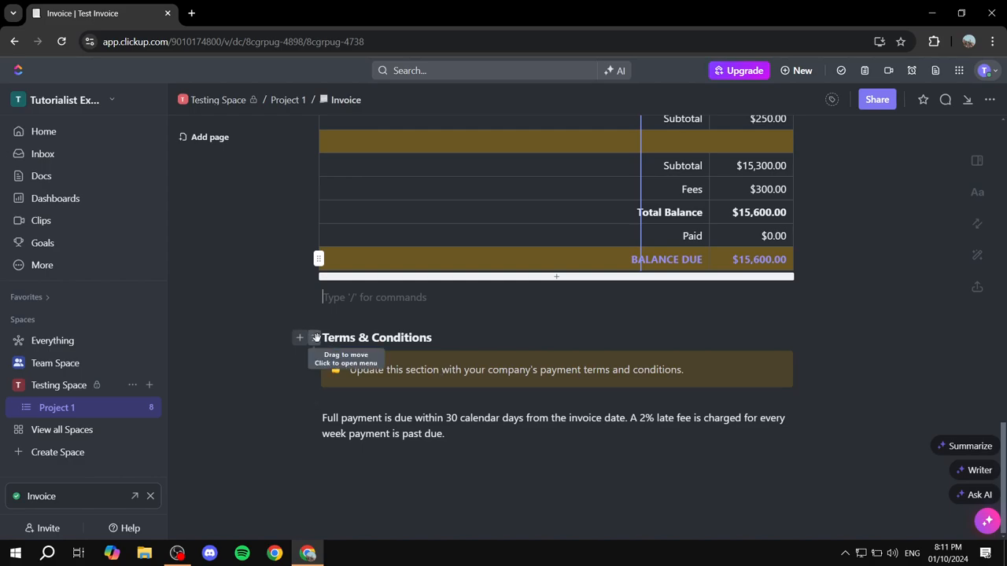
{"action": "mouse_move", "coordinate": [339, 425]}
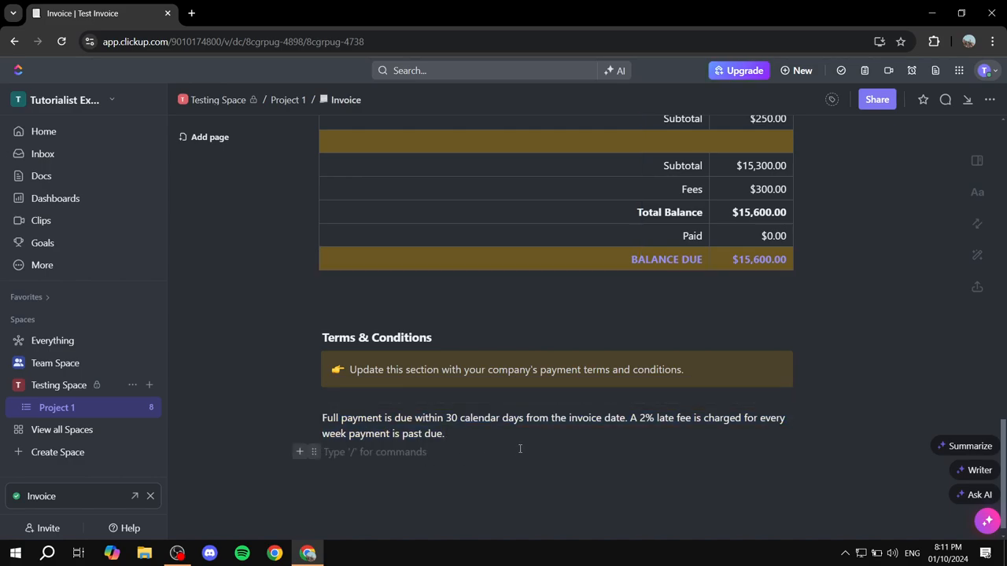
{"action": "scroll", "scroll_direction": "up", "scroll_amount": 3}
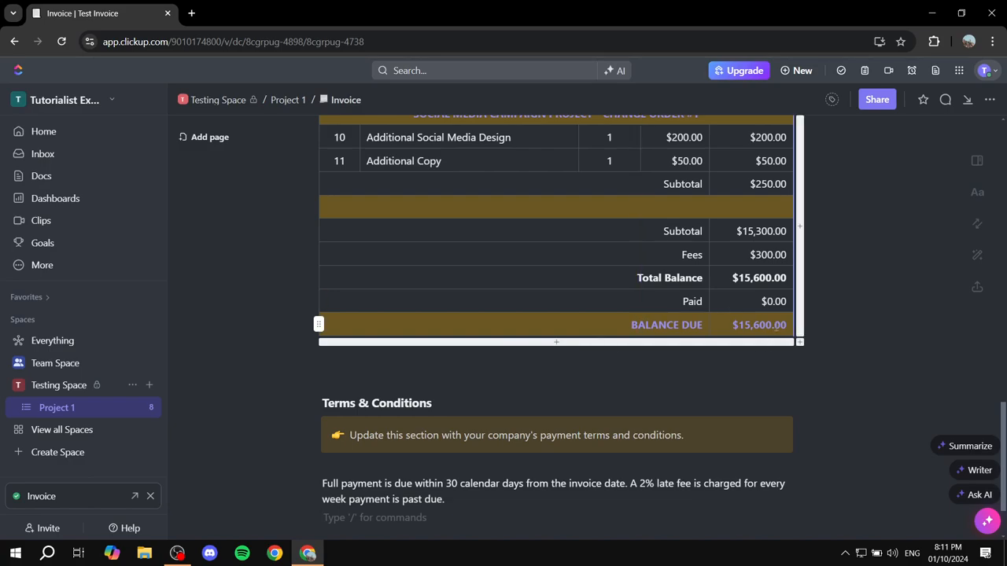
{"action": "mouse_move", "coordinate": [556, 341]}
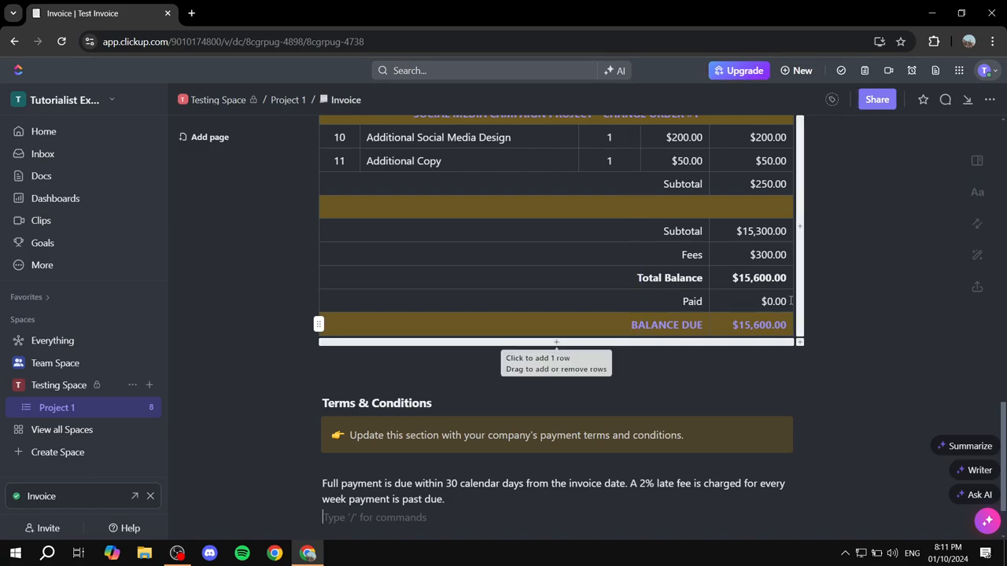
{"action": "scroll", "scroll_direction": "up", "scroll_amount": 3}
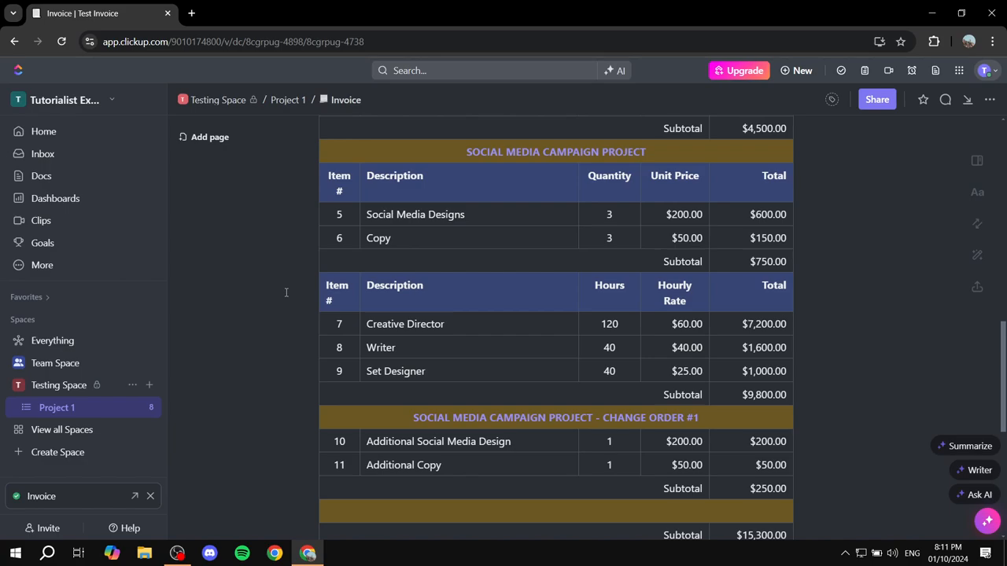
Step: Delete the Social Media Campaign rows and Brand Package line items 4, 5 and 6
{"action": "scroll", "scroll_direction": "up", "scroll_amount": 3}
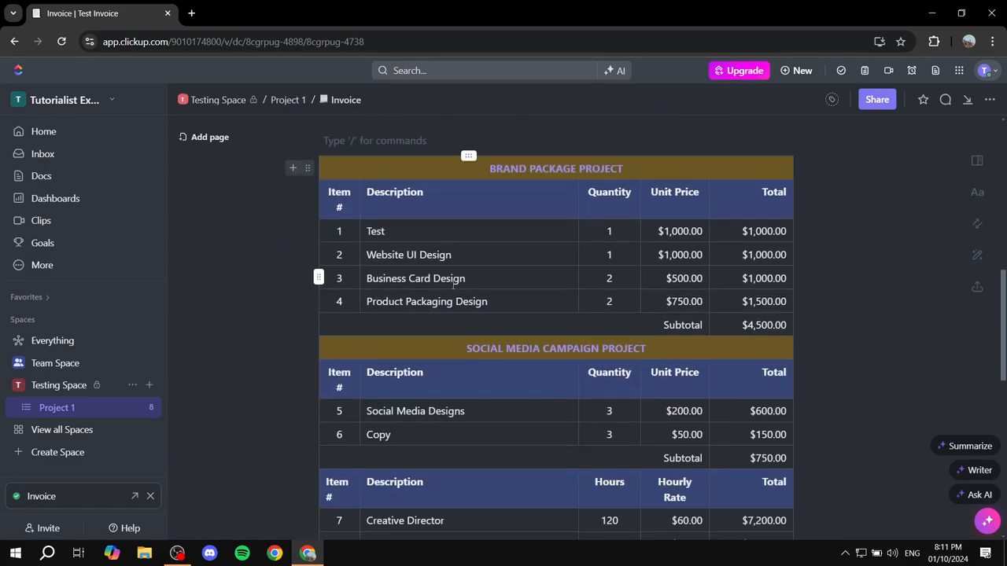
{"action": "scroll", "scroll_direction": "down", "scroll_amount": 3}
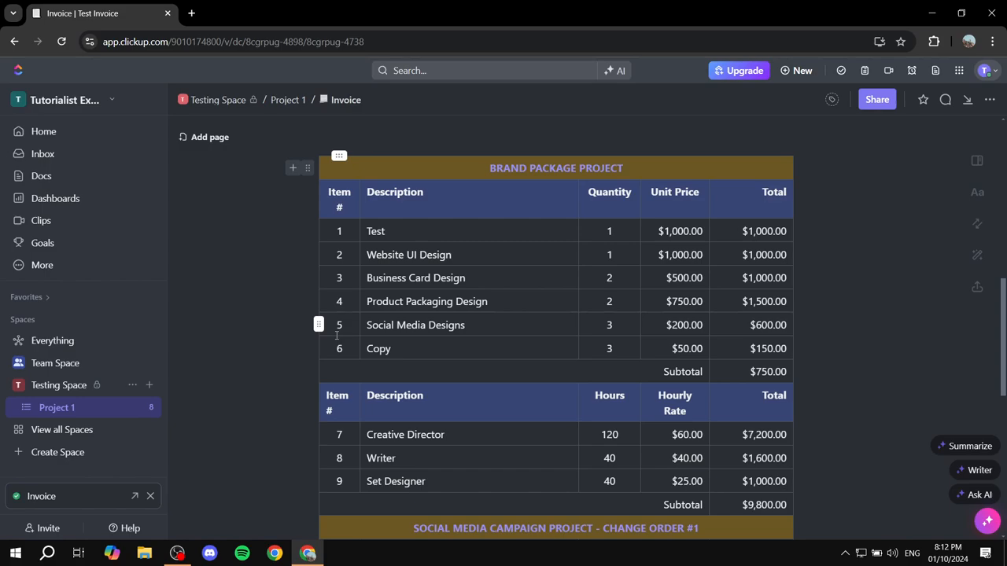
{"action": "left_click", "coordinate": [318, 325]}
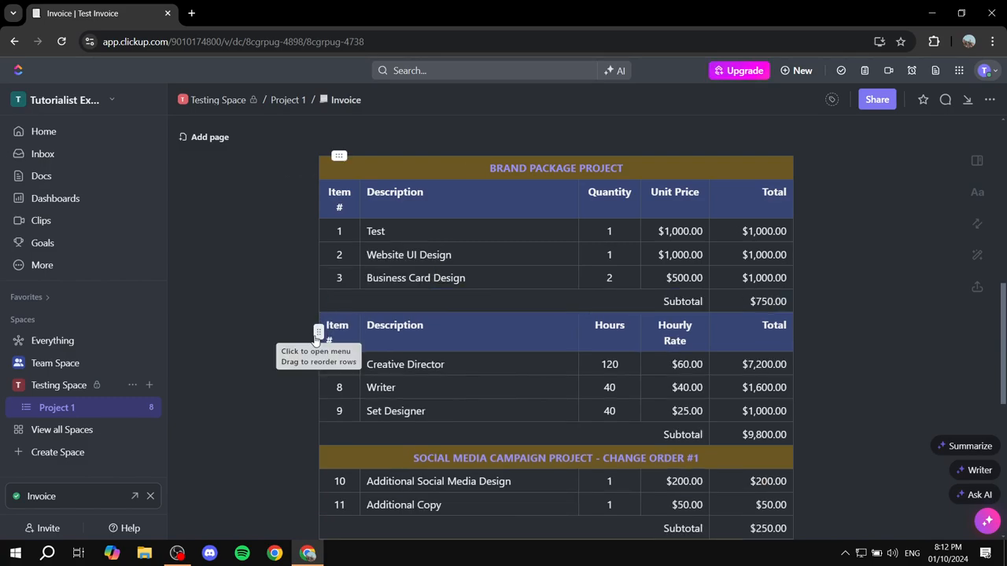
{"action": "scroll", "scroll_direction": "down", "scroll_amount": 3}
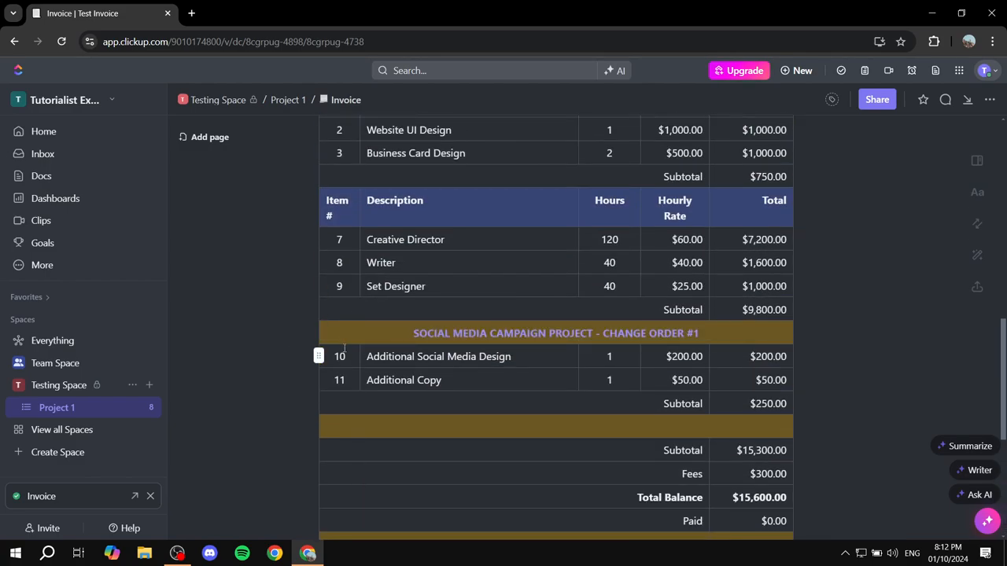
{"action": "scroll", "scroll_direction": "up", "scroll_amount": 3}
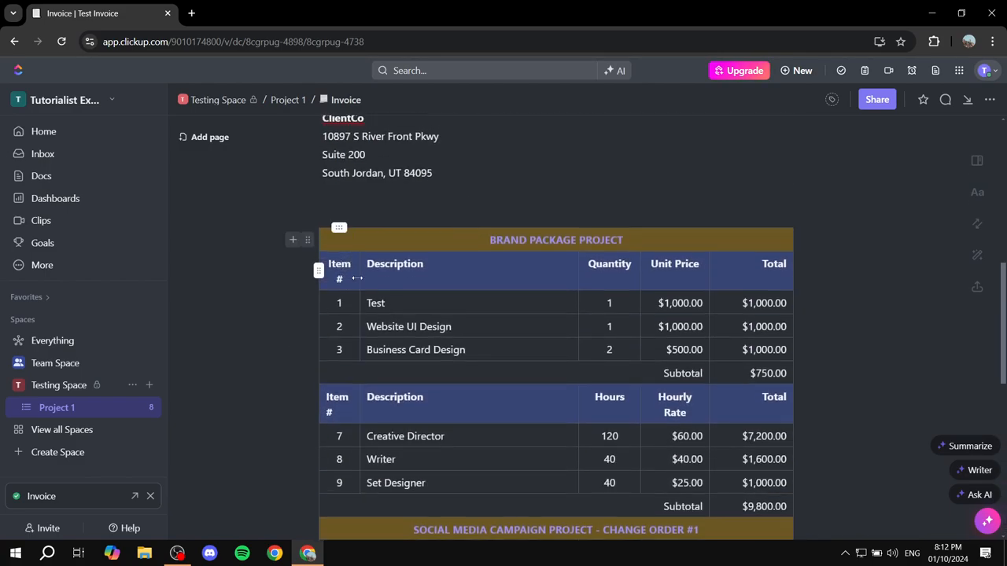
{"action": "scroll", "scroll_direction": "down", "scroll_amount": 3}
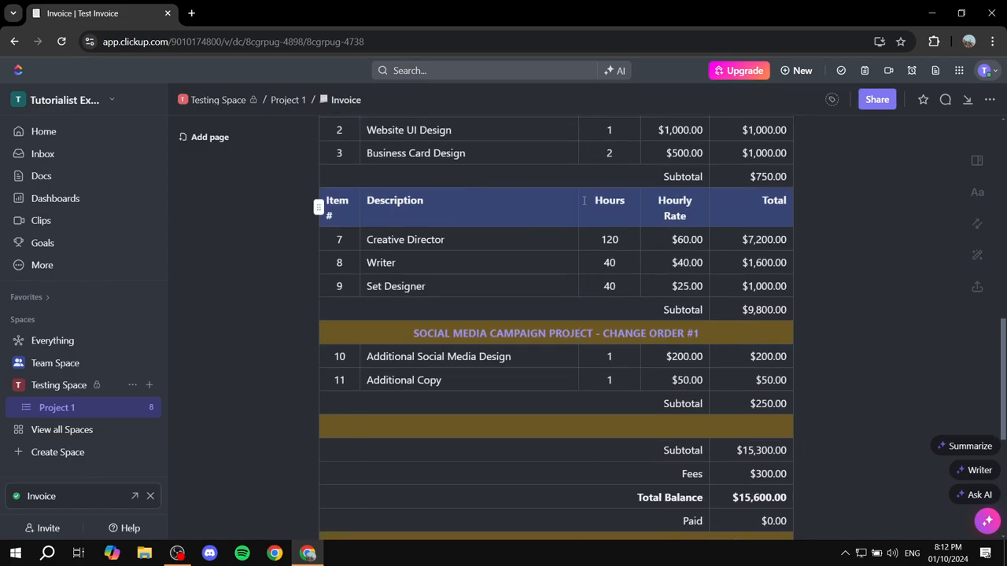
{"action": "scroll", "scroll_direction": "down", "scroll_amount": 3}
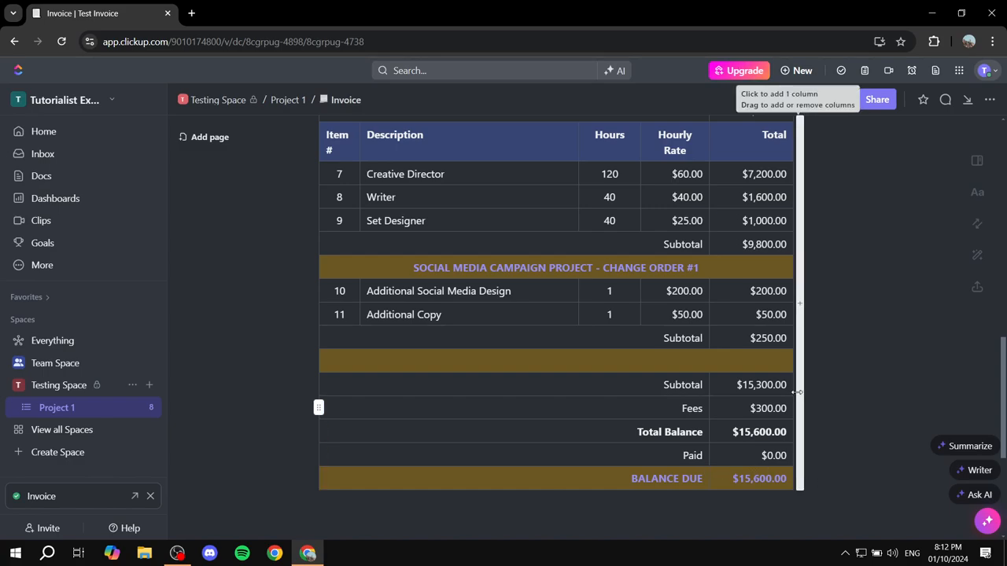
{"action": "scroll", "scroll_direction": "down", "scroll_amount": 3}
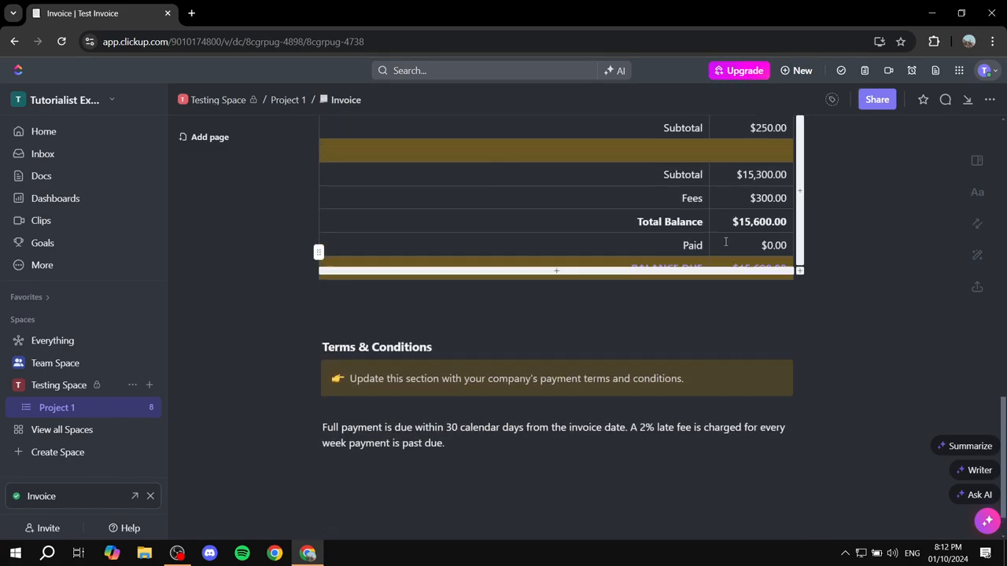
{"action": "scroll", "scroll_direction": "up", "scroll_amount": 3}
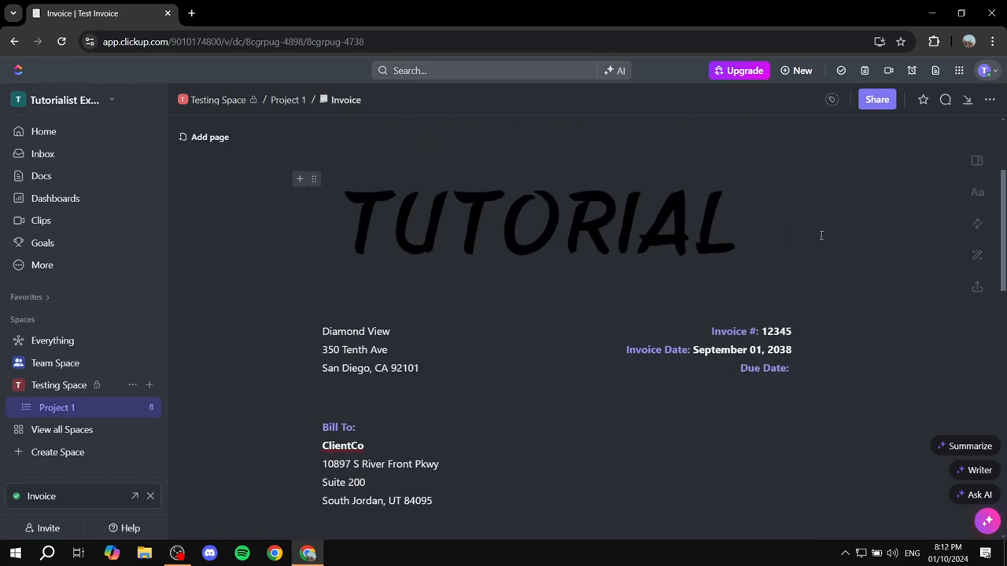
Step: Scroll the Invoice doc, then open its Export panel with PDF, HTML, Markdown and Print options
{"action": "scroll", "scroll_direction": "down", "scroll_amount": 3}
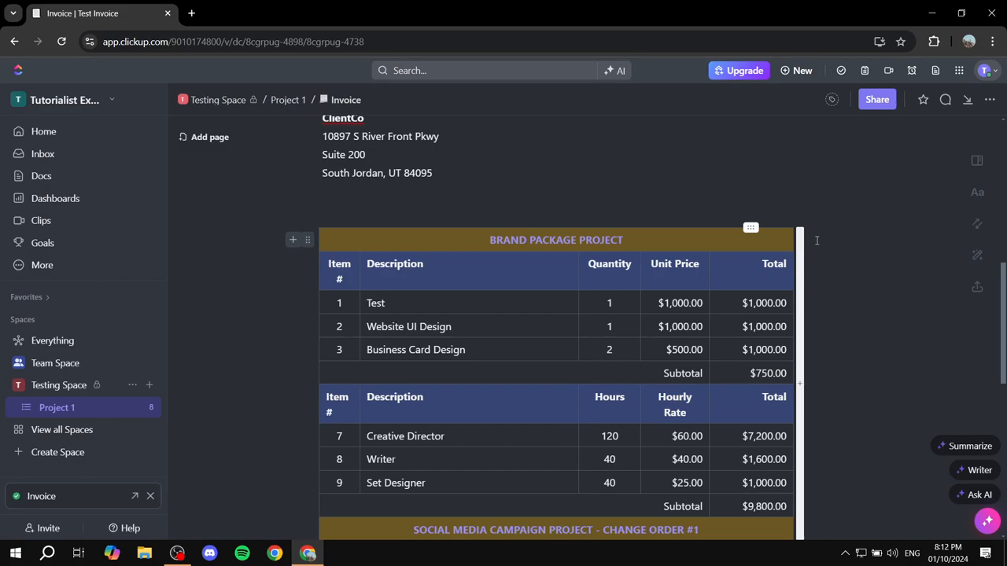
{"action": "scroll", "scroll_direction": "up", "scroll_amount": 3}
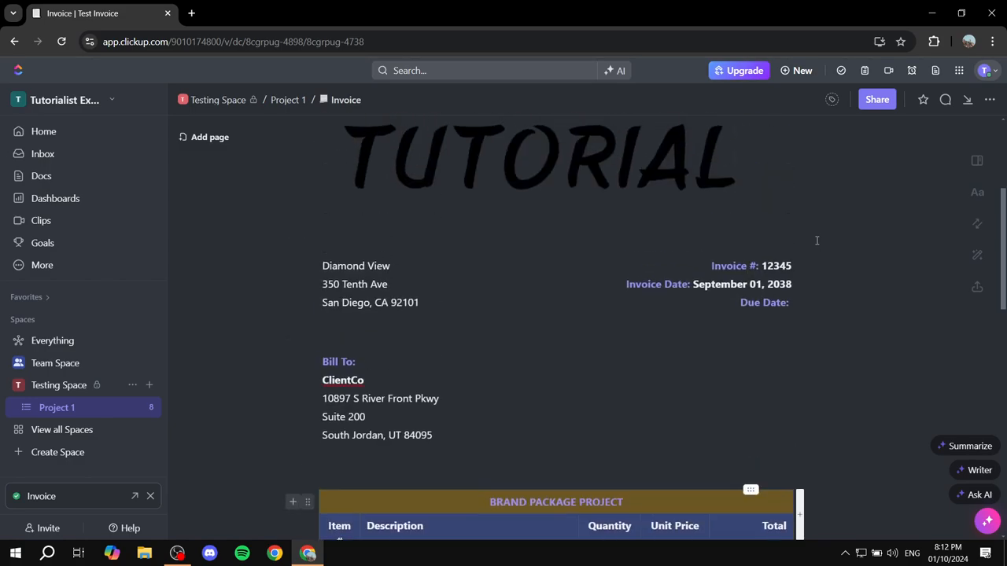
{"action": "mouse_move", "coordinate": [977, 286]}
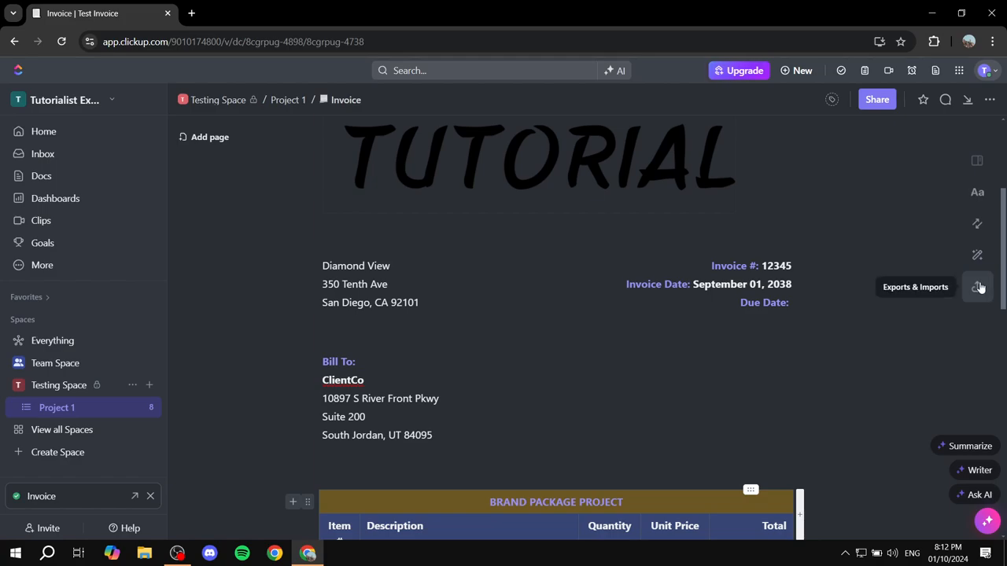
{"action": "left_click", "coordinate": [977, 287]}
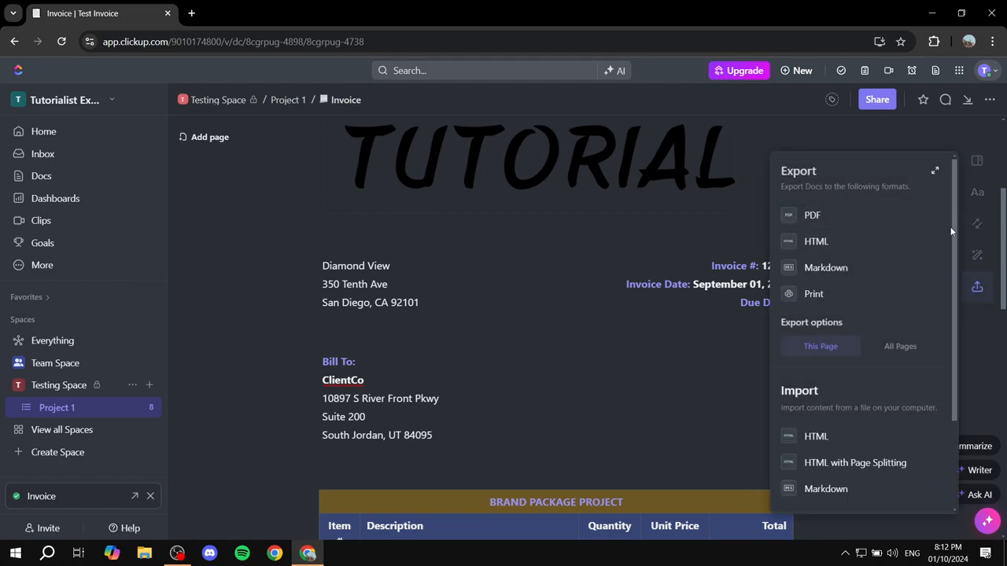